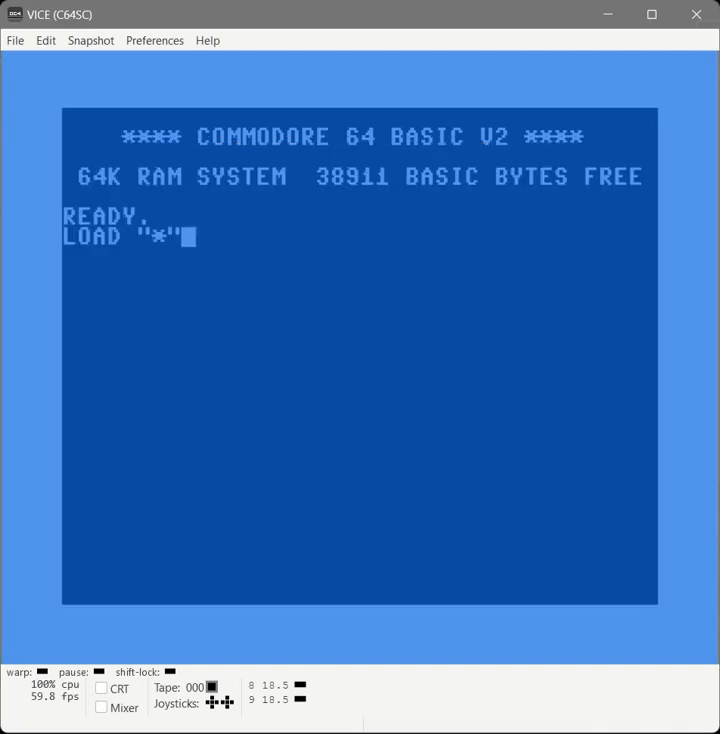
Step: Load Merlin from disk and begin the INIT SOUND source with S = 54272
{"action": "key", "text": "Return"}
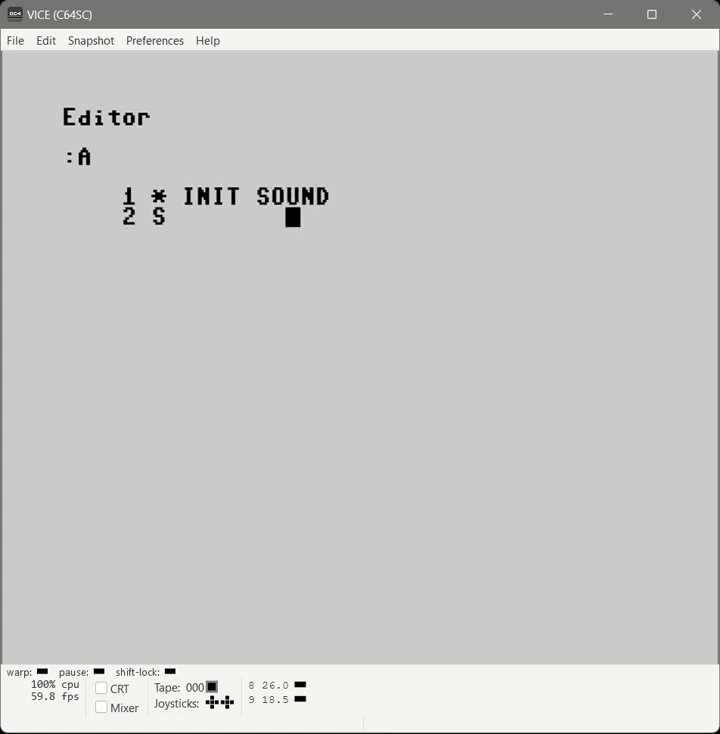
{"action": "type", "text": "= 54272"}
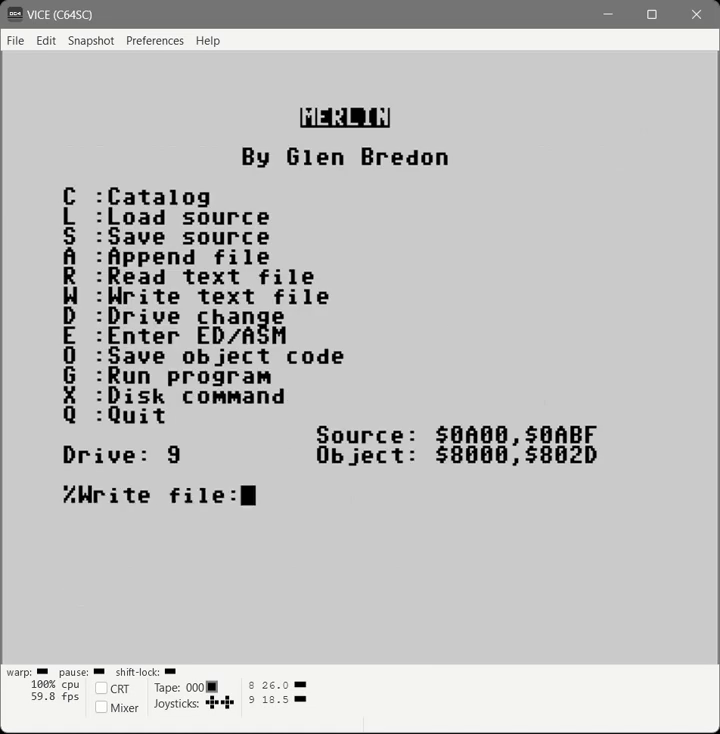
Step: Write the sound-init source out as the text file initsound.put
{"action": "type", "text": "initso"}
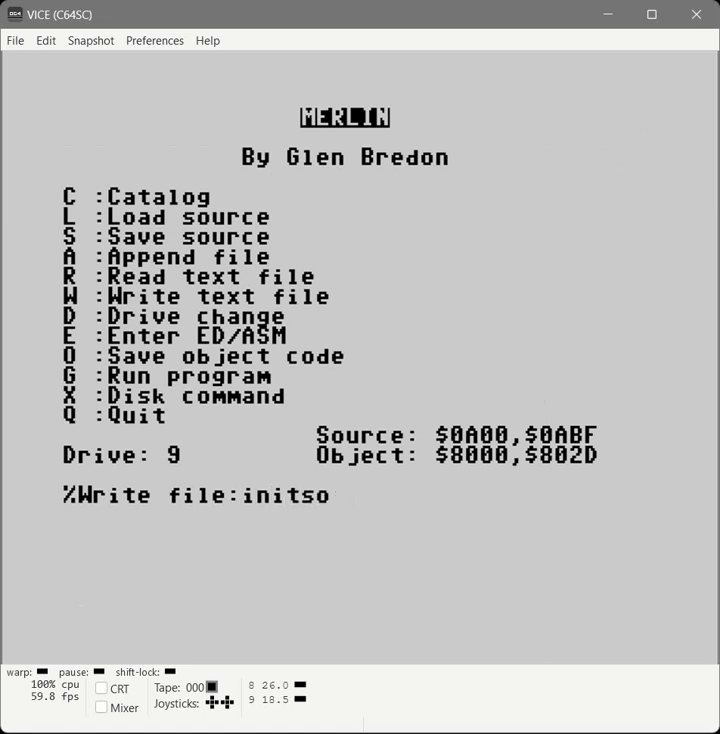
{"action": "type", "text": "und.put"}
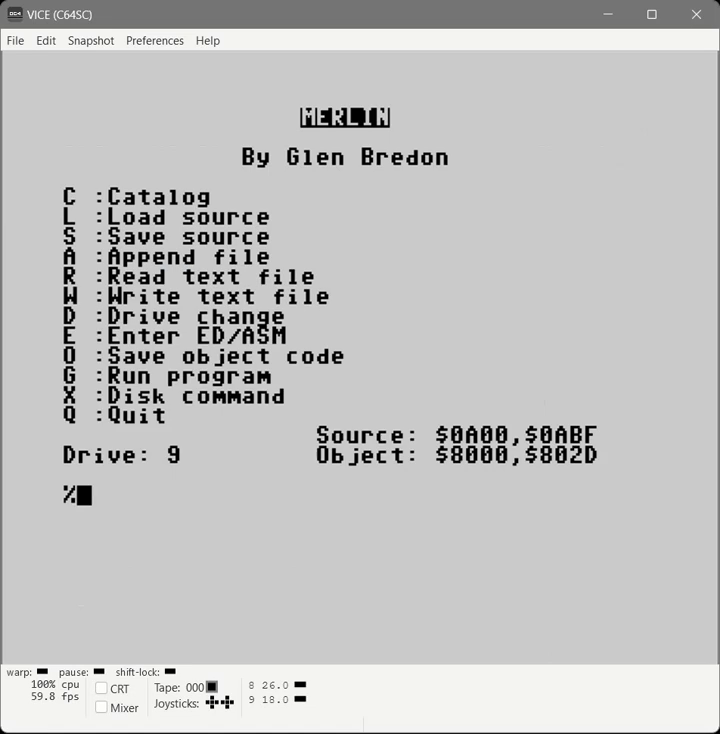
Step: Load the main mousesound source and add the line PUT "INITSOUND.PUT"
{"action": "type", "text": "Load:mousesound.put"}
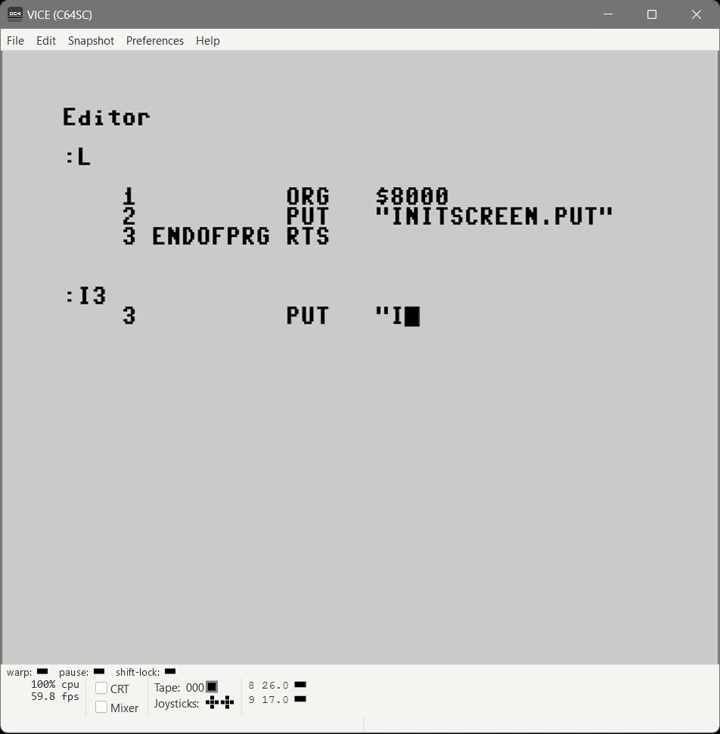
{"action": "type", "text": "NITSOUND.PUT"}
{"action": "type", "text": "A"}
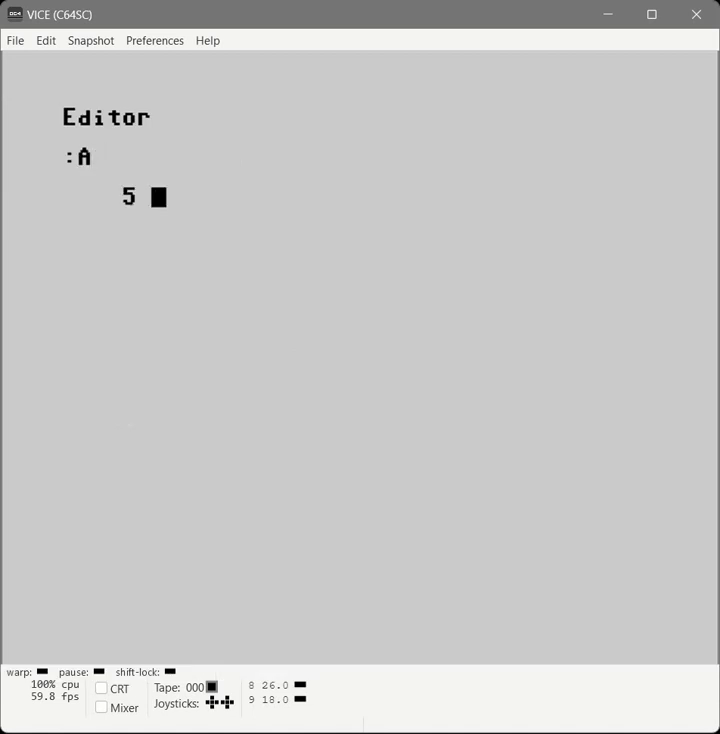
Step: Leave append mode, clear the editor with NEW and begin a * SPRITE DATA source
{"action": "key", "text": "Return"}
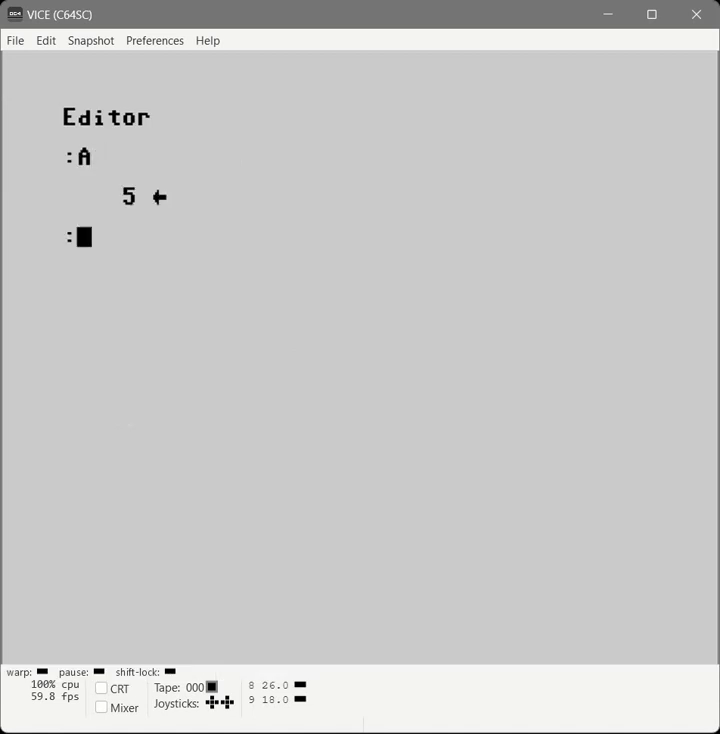
{"action": "type", "text": "NEW"}
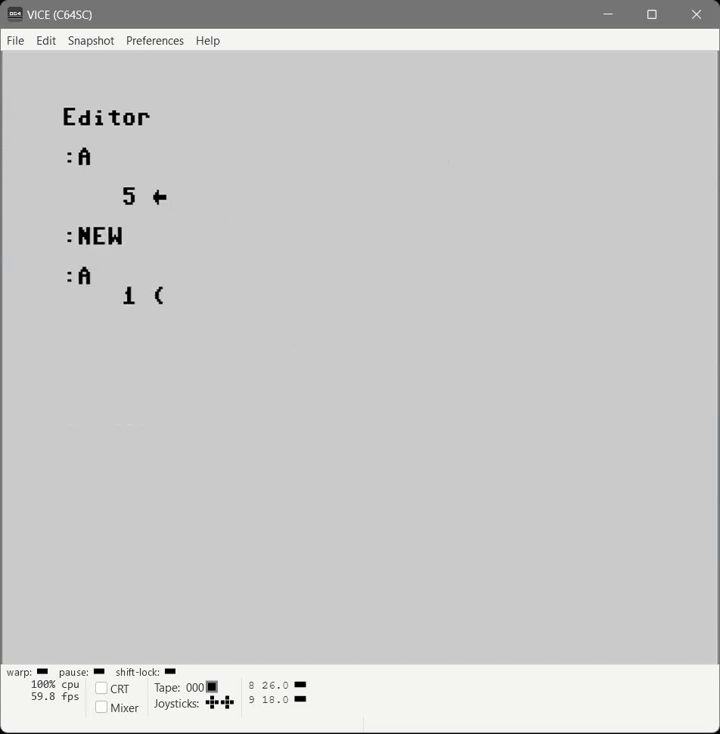
{"action": "type", "text": "* SP"}
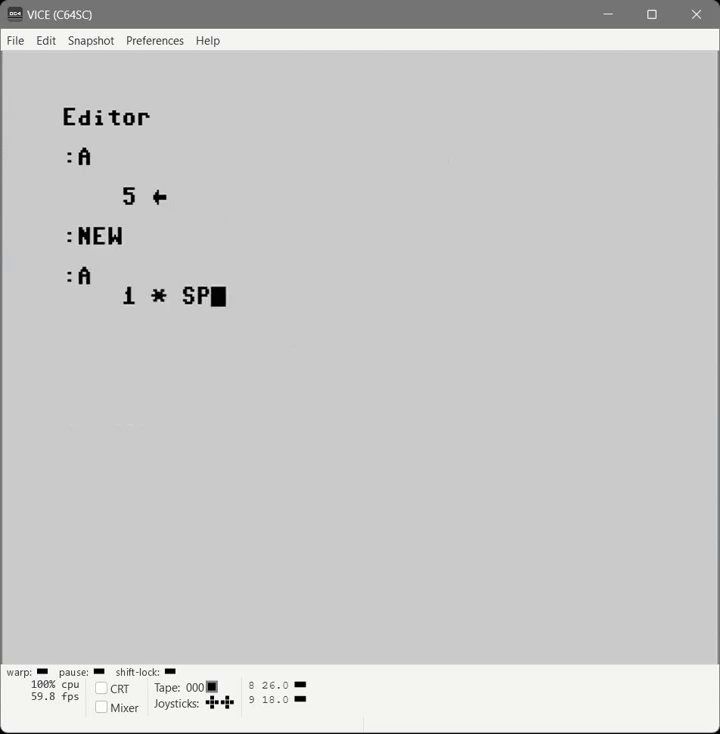
{"action": "type", "text": "RITE DATA"}
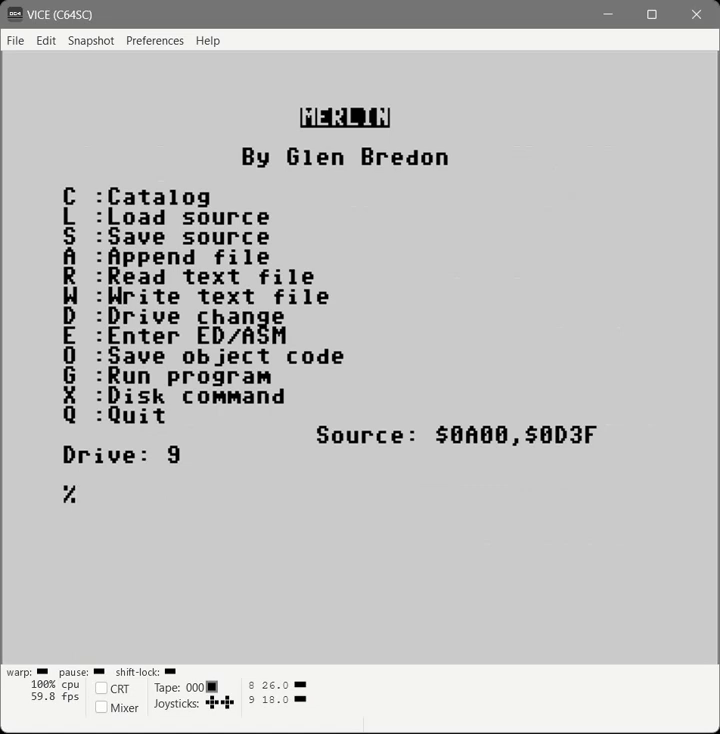
Step: Load the main mousea source and insert the line PUT "SPDATA.PUT"
{"action": "type", "text": "Load:mousea.put"}
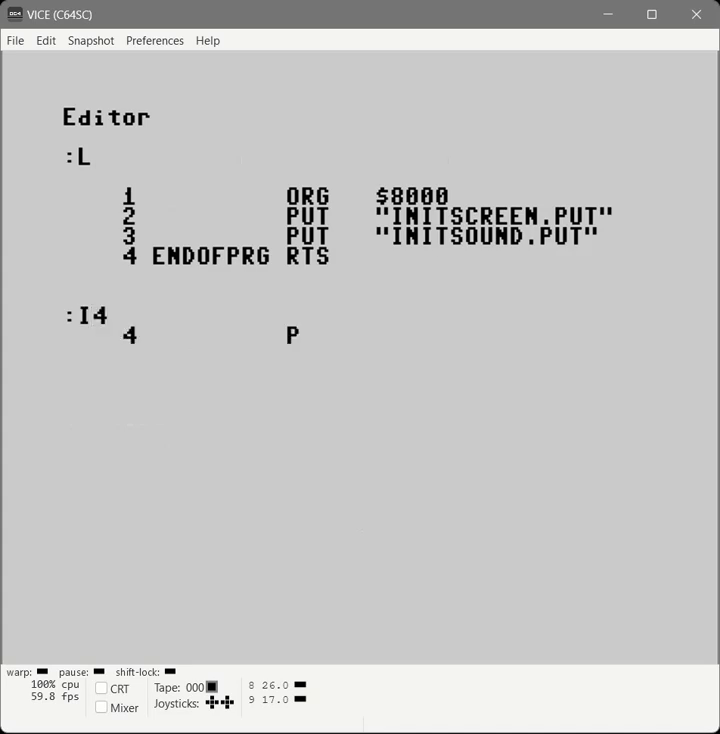
{"action": "type", "text": "UT \"SPDATA."}
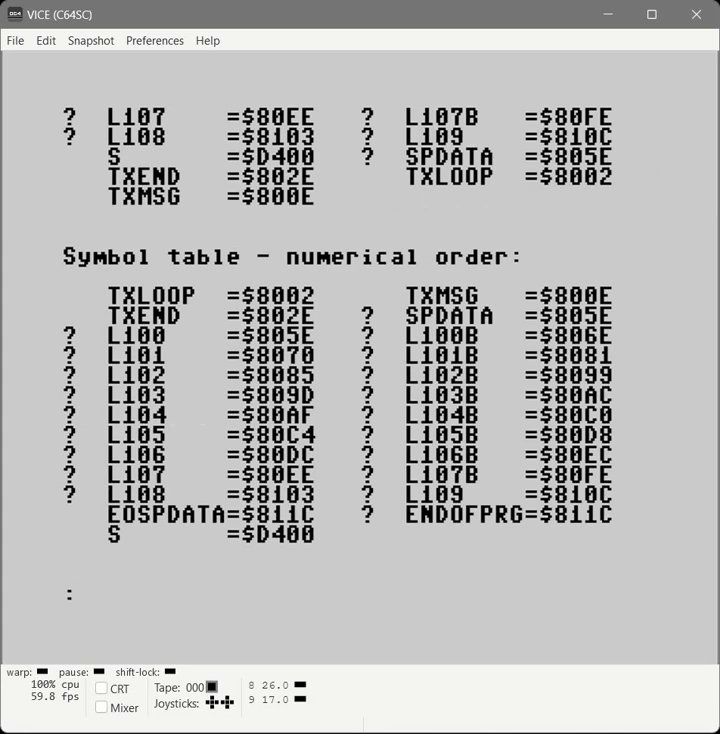
Step: Assemble the main program with sprite data and return to the menu
{"action": "type", "text": "Q"}
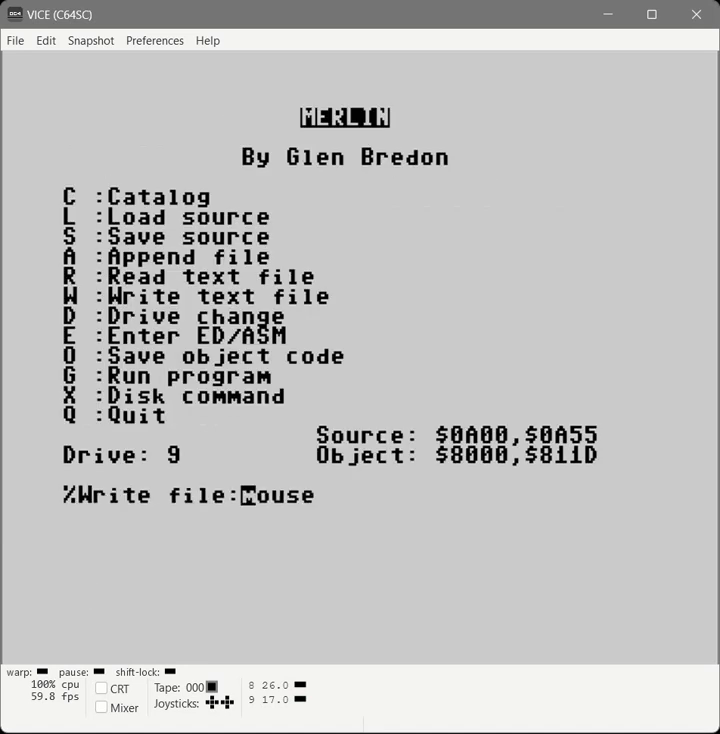
{"action": "type", "text": "/"}
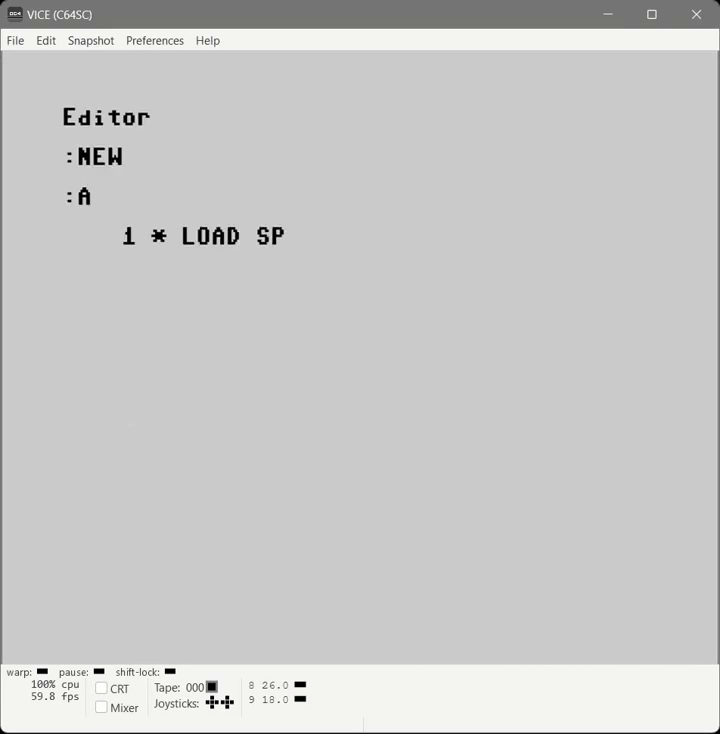
Step: Head the new source with a LOAD SPRITE DATA comment
{"action": "type", "text": "RITE"}
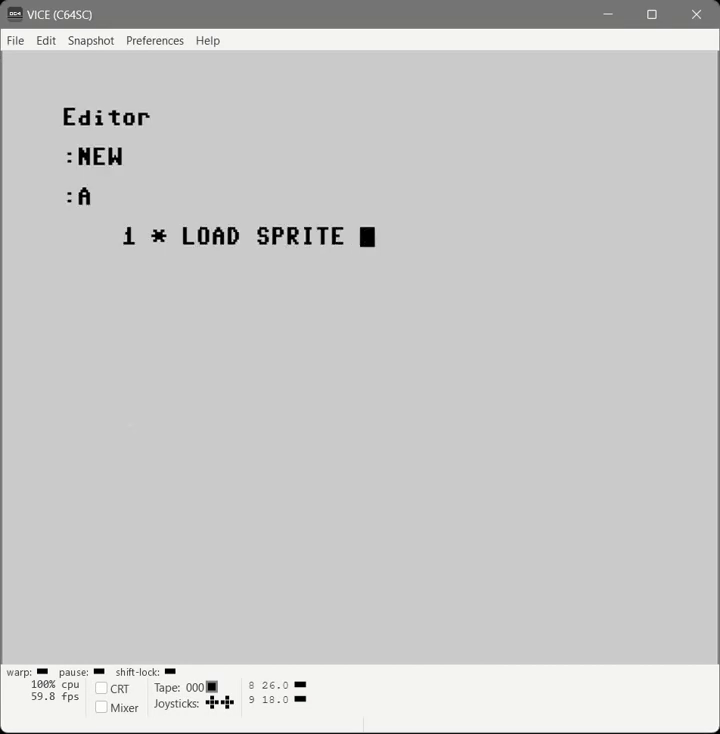
{"action": "type", "text": "DATA"}
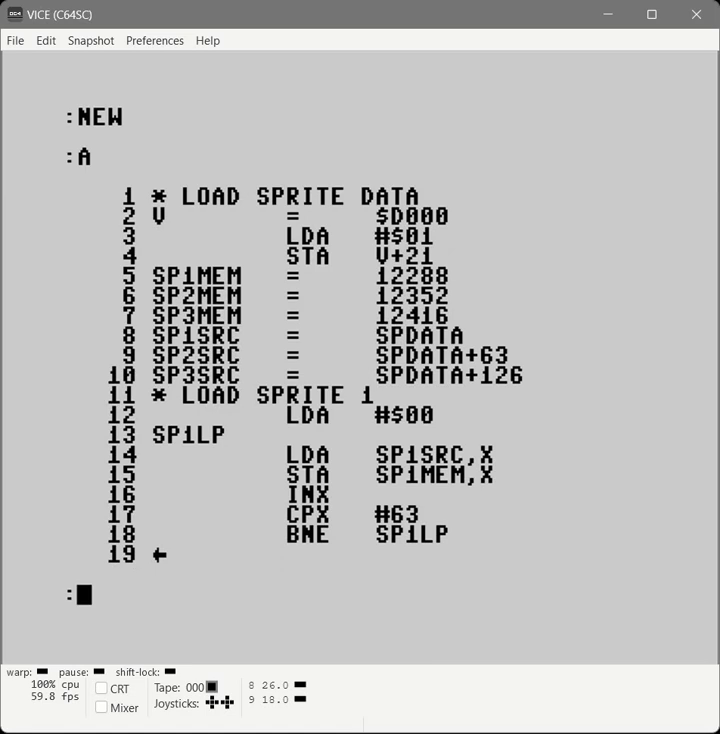
Step: Duplicate the sprite 1 loop, lines 11-18, to line 19
{"action": "type", "text": "COPY"}
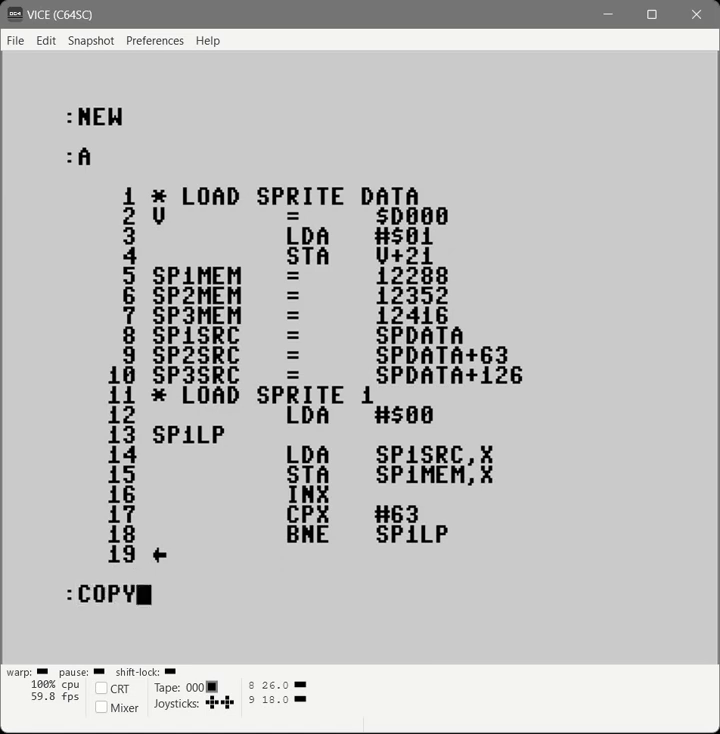
{"action": "type", "text": "11,18"}
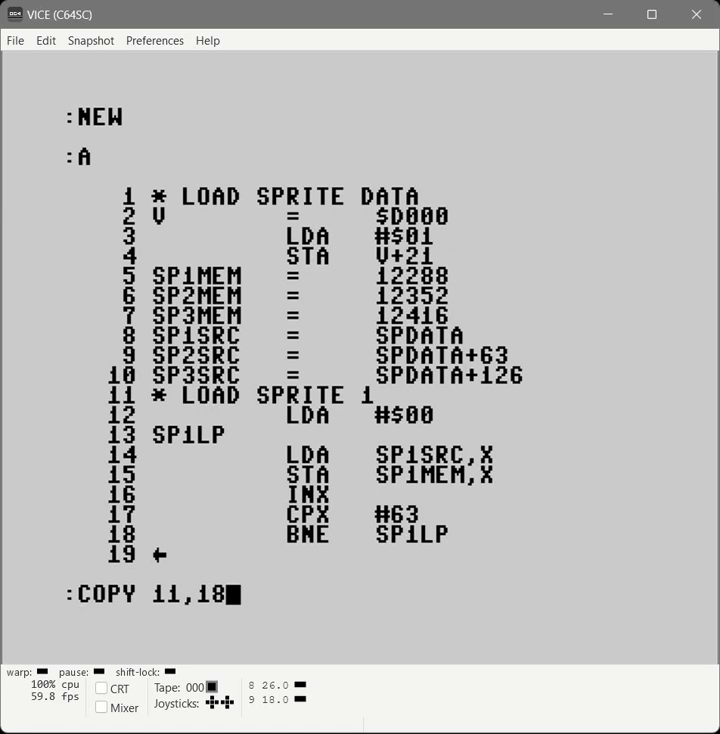
{"action": "type", "text": "TO 19"}
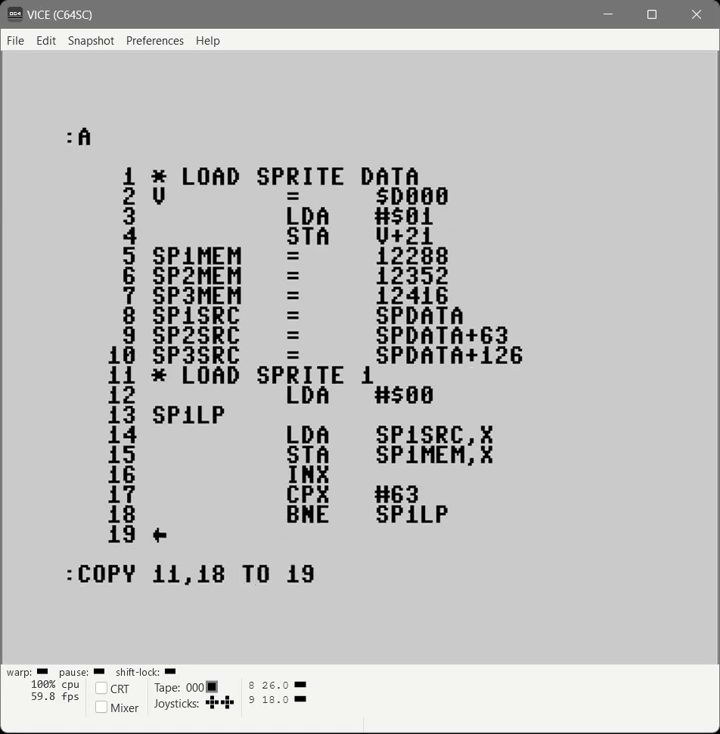
{"action": "key", "text": "Return"}
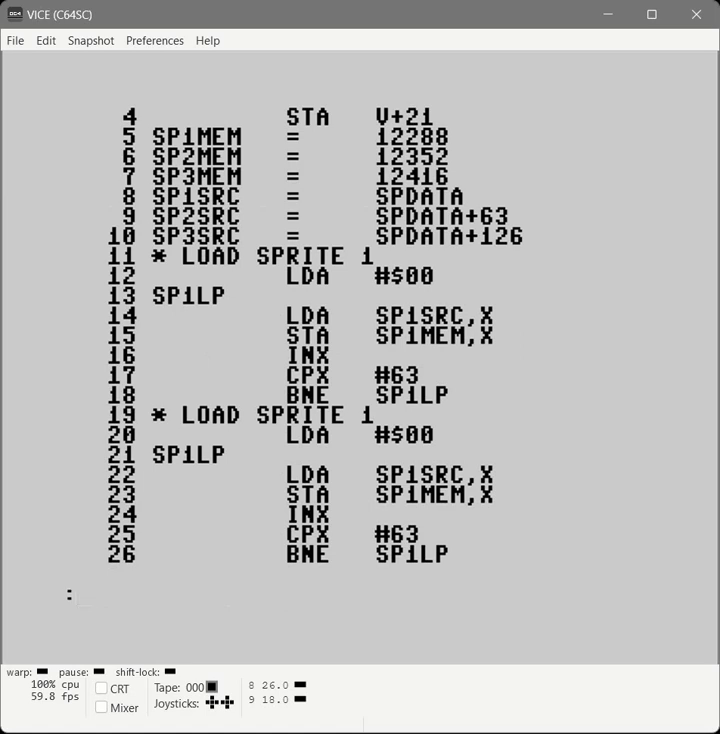
Step: Edit lines 19-26 to relabel the copy for sprite 2
{"action": "type", "text": "E19,26"}
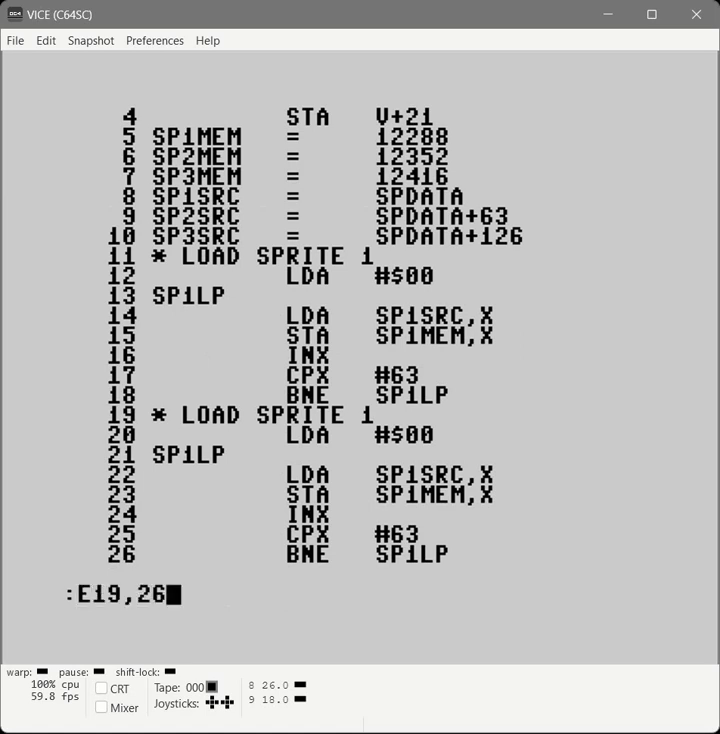
{"action": "key", "text": "Return"}
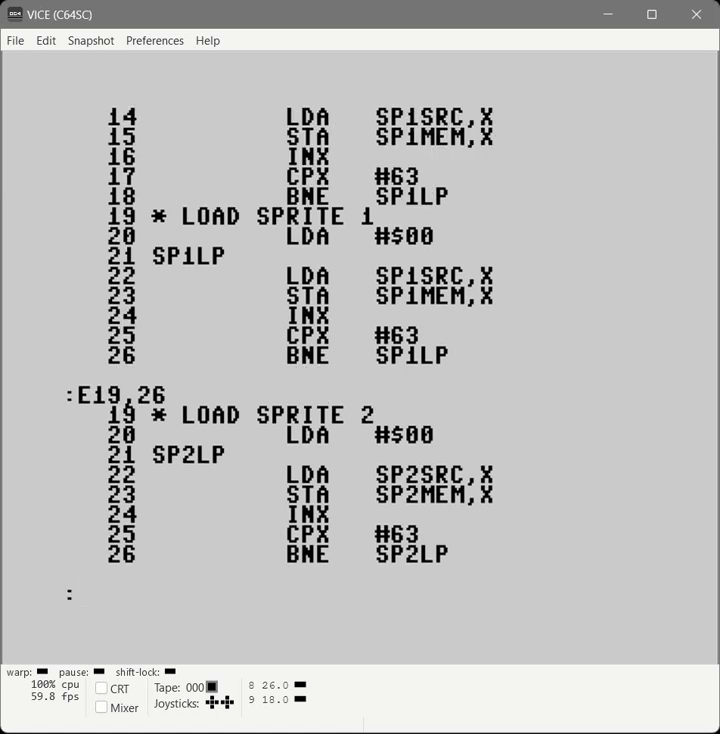
Step: Duplicate the sprite 2 block, lines 19-26, to line 27
{"action": "type", "text": "COPY"}
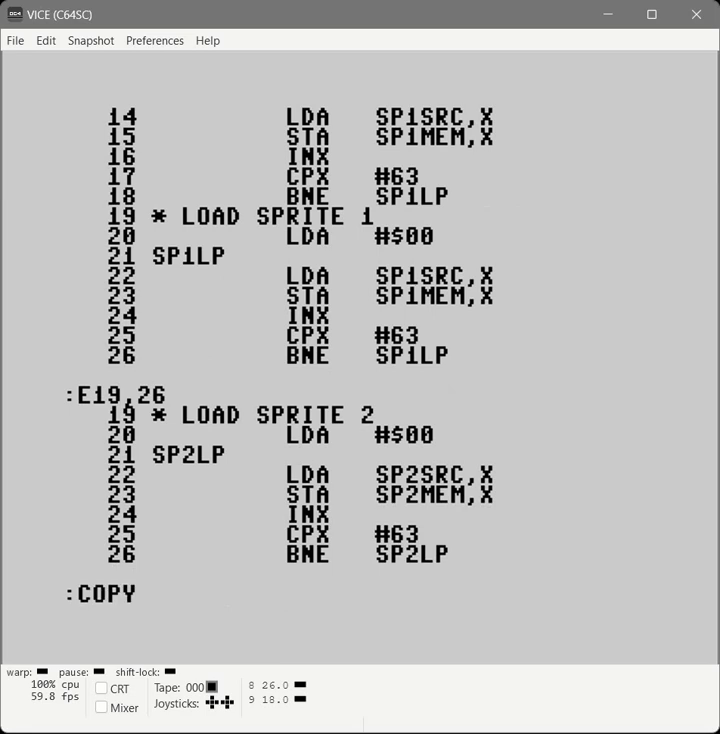
{"action": "type", "text": "19,26 TO 27"}
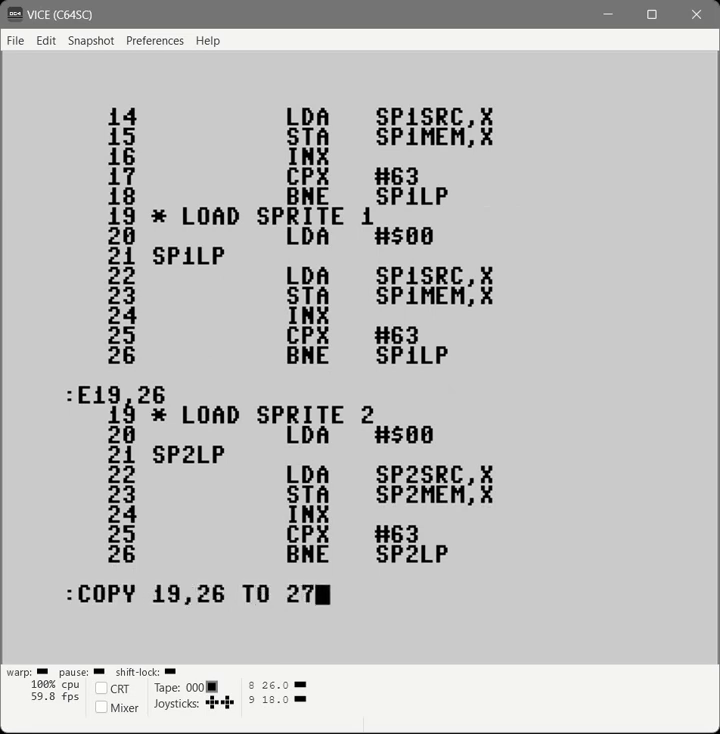
{"action": "key", "text": "Return"}
{"action": "type", "text": "ASM"}
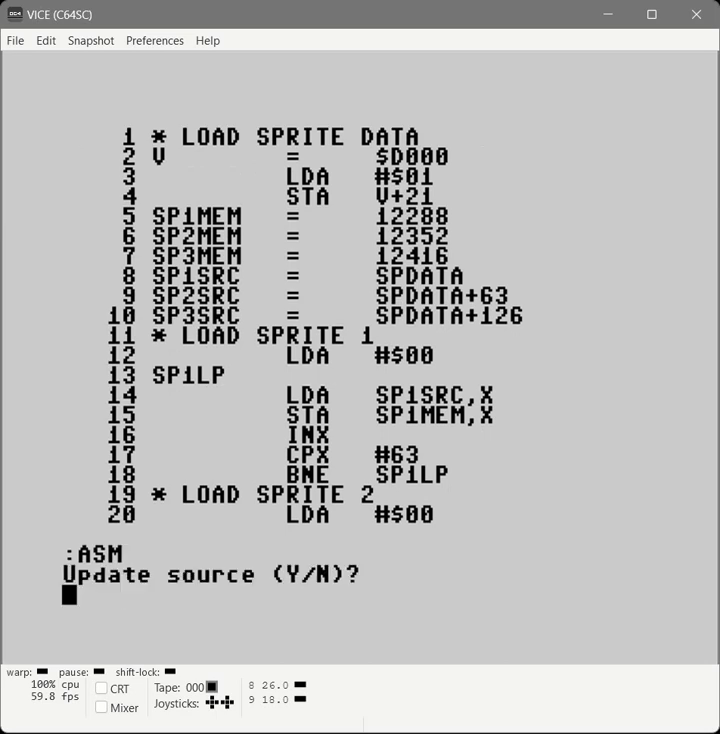
Step: Confirm the source update and write it out as loadsprites.put
{"action": "type", "text": "Y"}
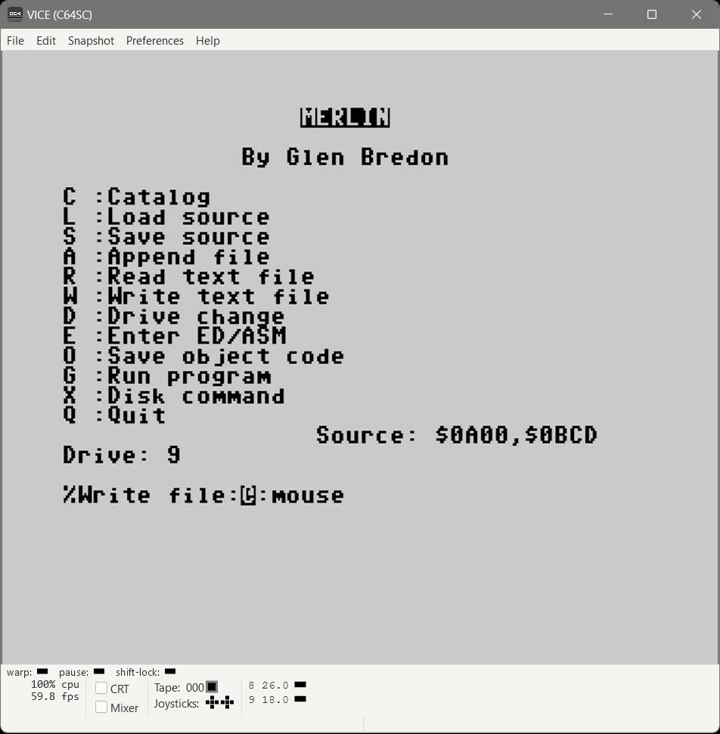
{"action": "type", "text": "loadspr"}
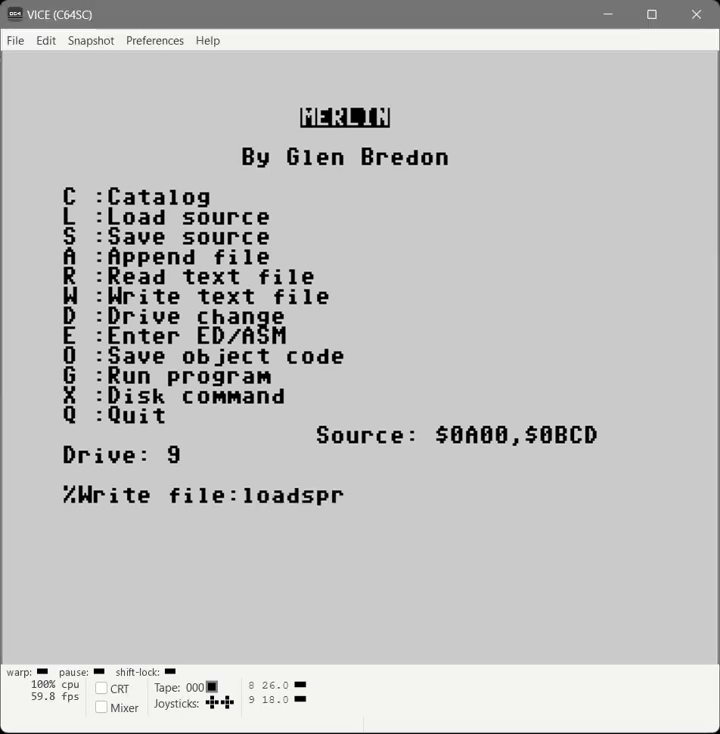
{"action": "type", "text": "ites.put"}
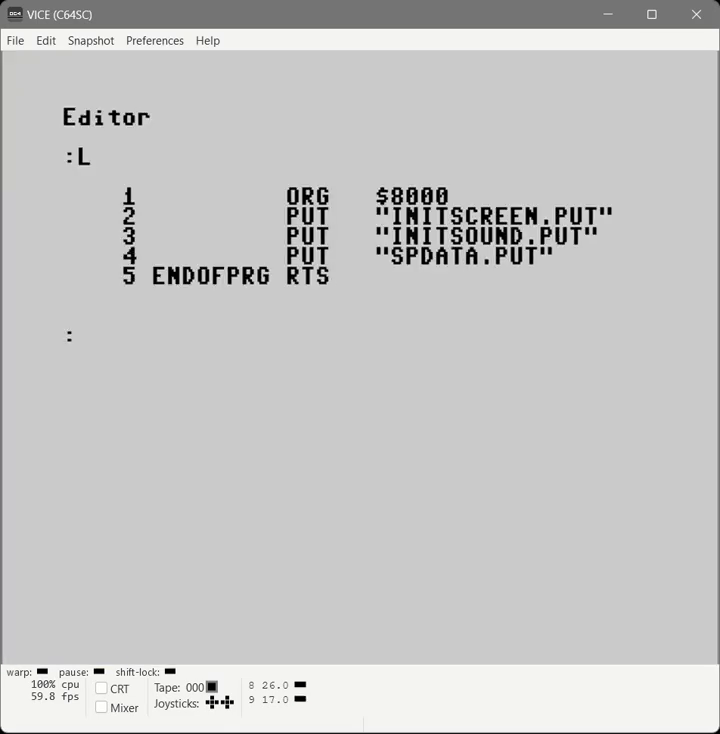
Step: Insert PUT "LOADSPRITES.PUT" as line 5 of the main program
{"action": "type", "text": "I5"}
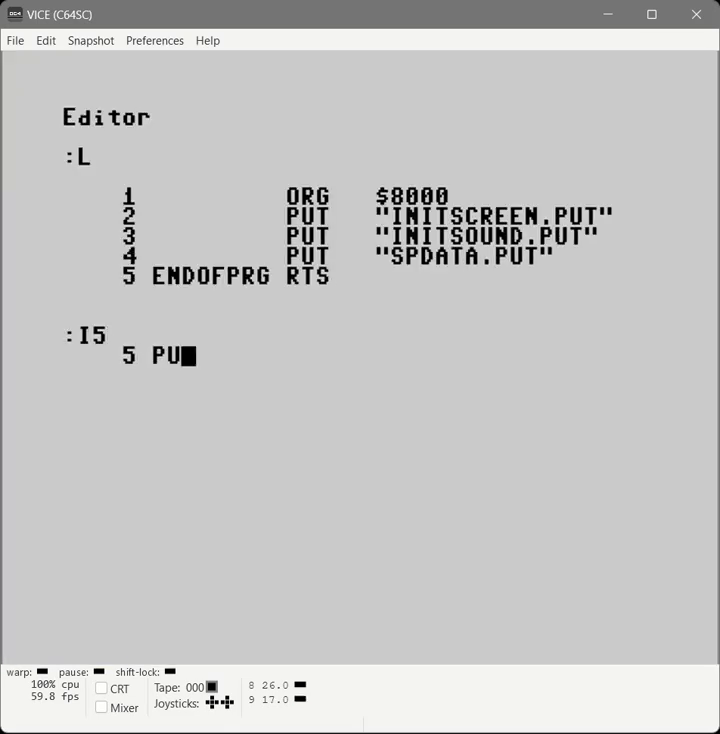
{"action": "type", "text": "T \"LOADSPRITES.PUT"}
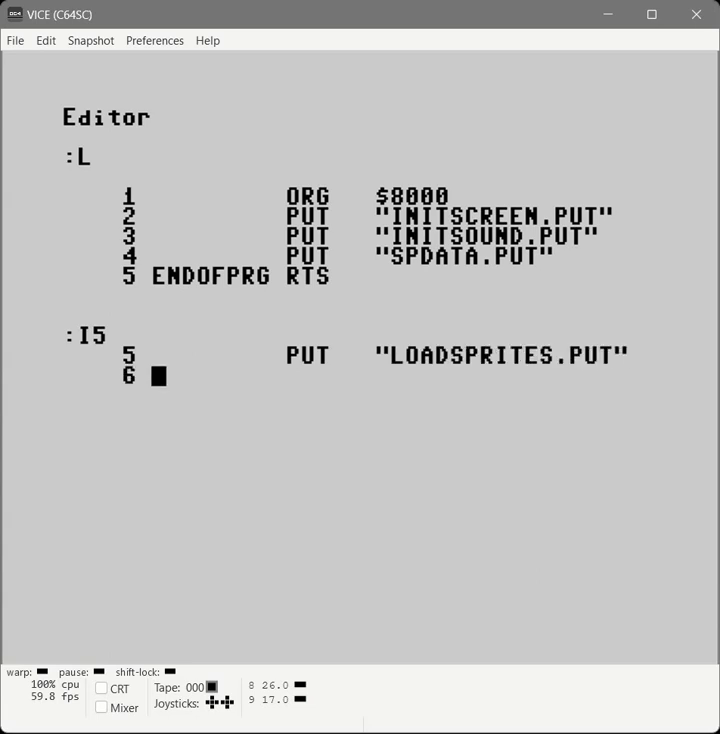
{"action": "key", "text": "Return"}
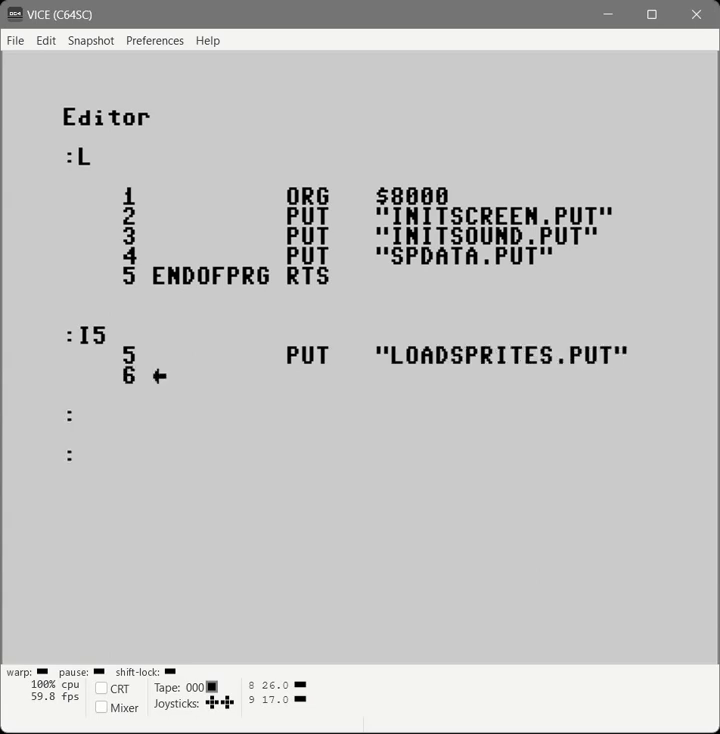
Step: Assemble the main program to $8000-$8153 and quit to the main menu
{"action": "type", "text": "ASM"}
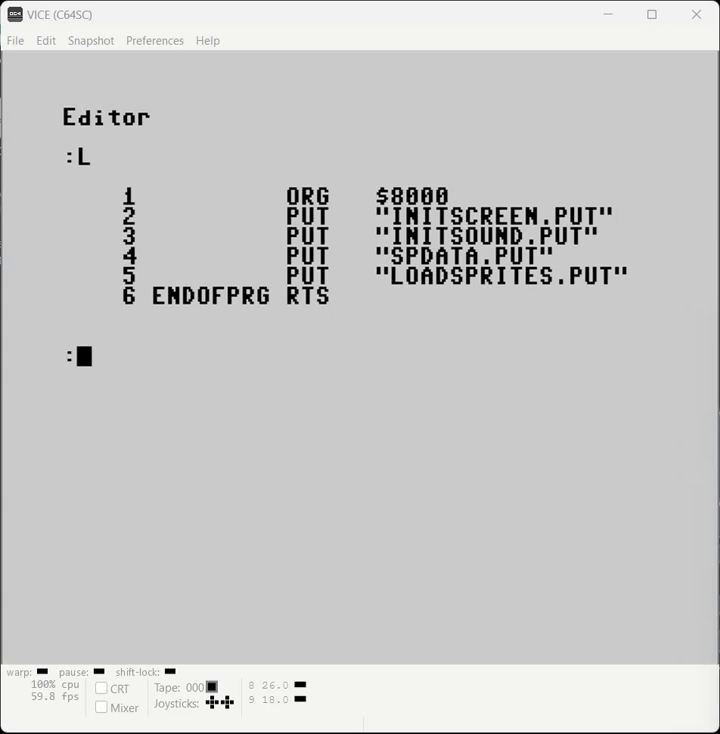
{"action": "type", "text": "Q"}
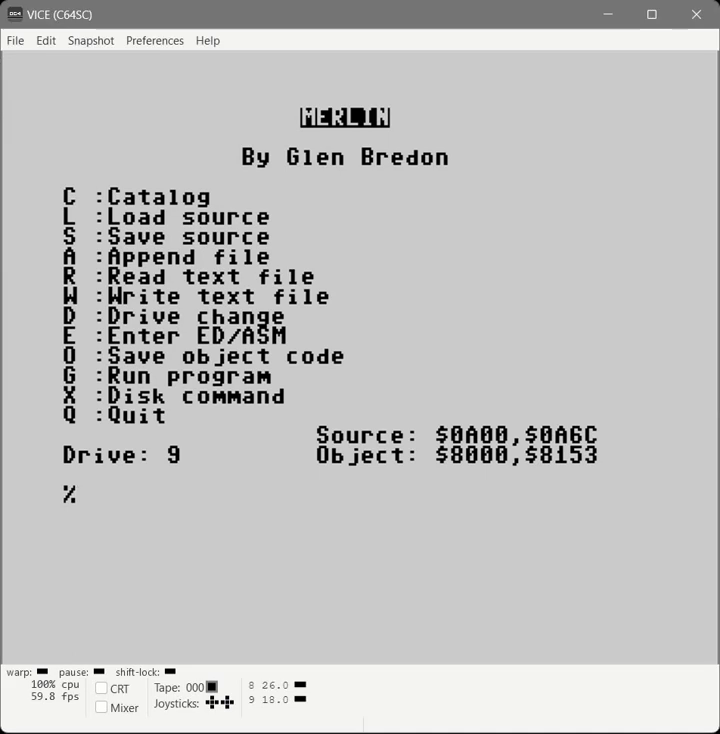
Step: Enter the editor, write the * WAIT jiffy-clock routine, and quit to the menu
{"action": "key", "text": "e"}
{"action": "type", "text": "A"}
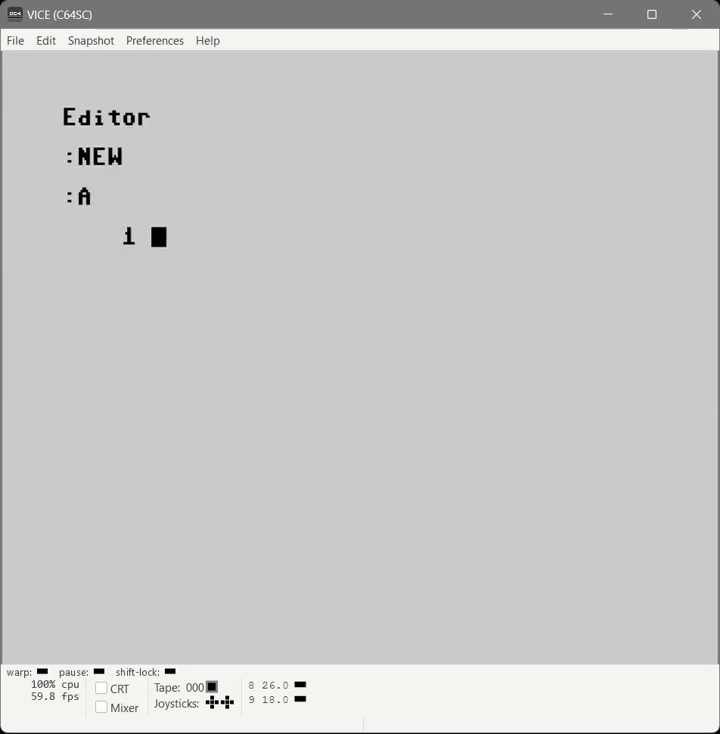
{"action": "type", "text": "* WAIN WAIT LOGIC"}
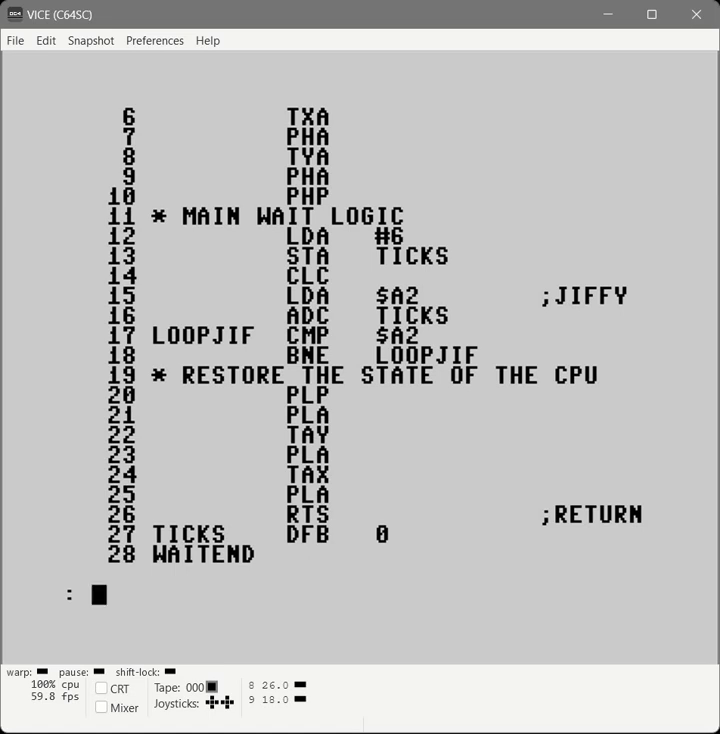
{"action": "type", "text": "Q"}
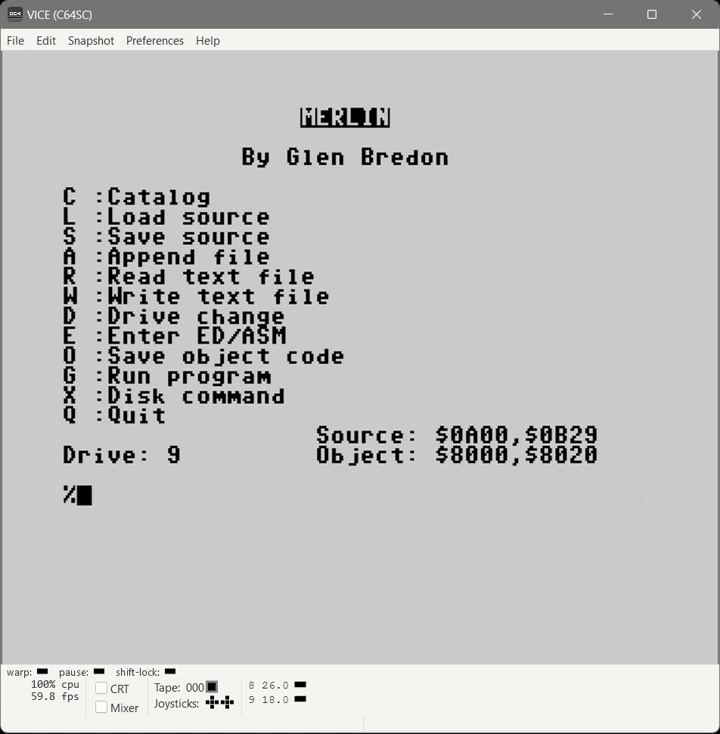
Step: Edit the wait routine lines to one tick with TICKS2/LOOPJIF2/WAITEND2 labels
{"action": "key", "text": "e"}
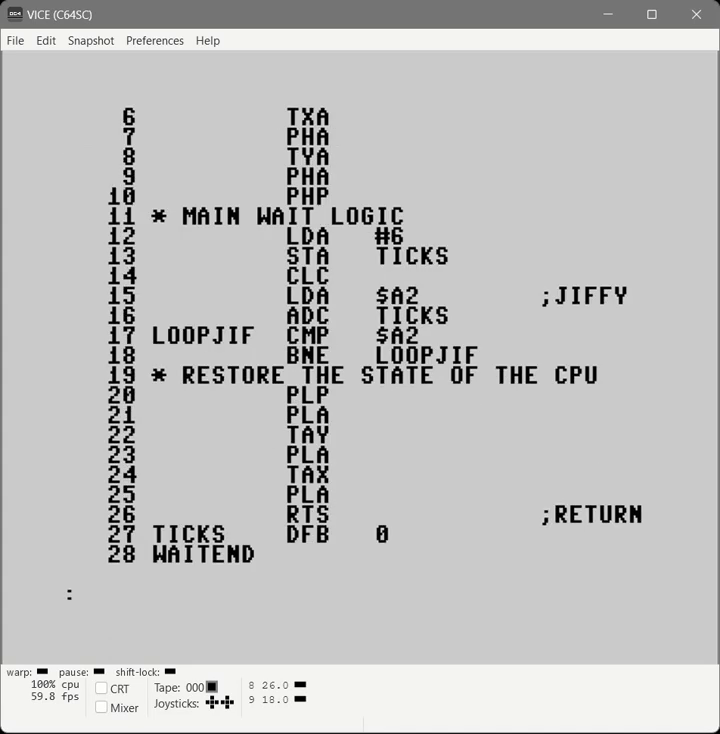
{"action": "type", "text": "E13"}
{"action": "type", "text": "L"}
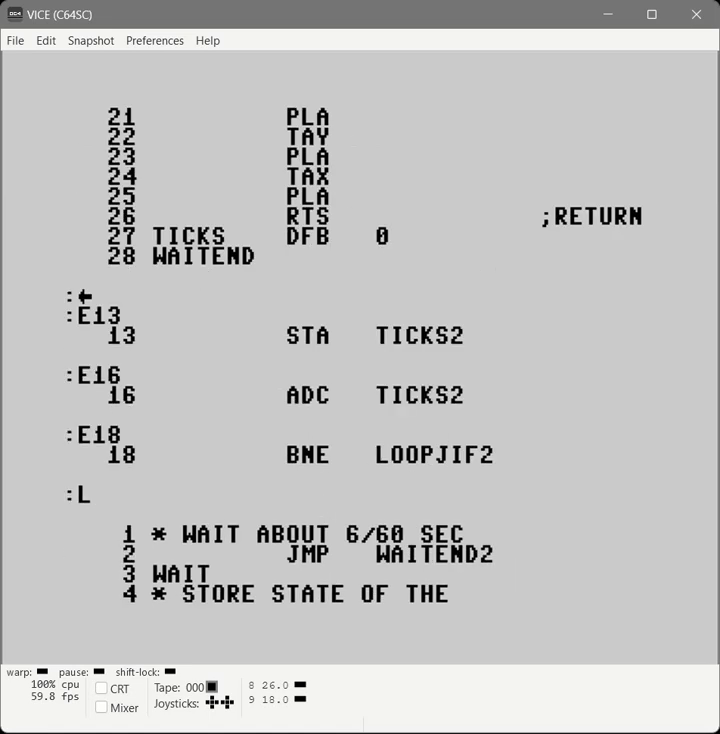
{"action": "scroll", "scroll_direction": "down", "scroll_amount": 3}
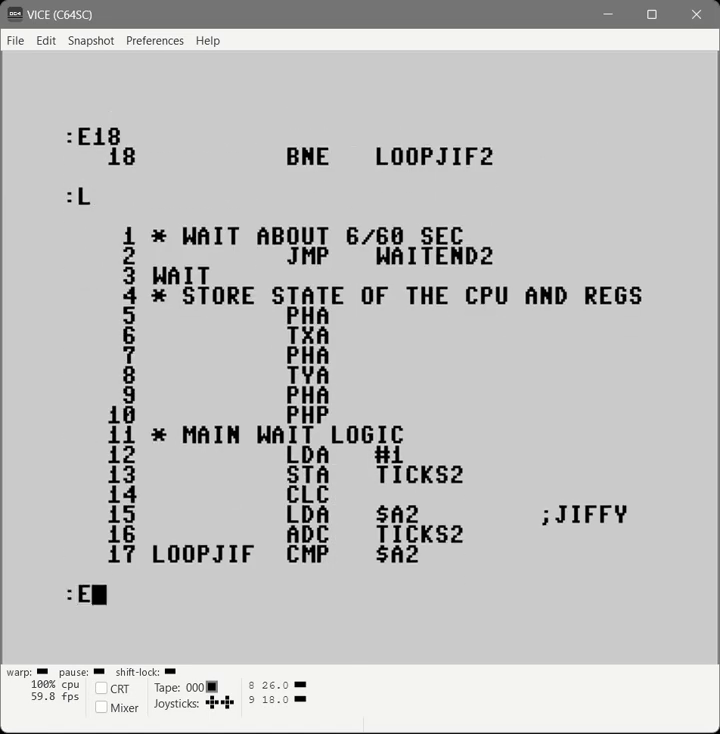
{"action": "type", "text": "E27"}
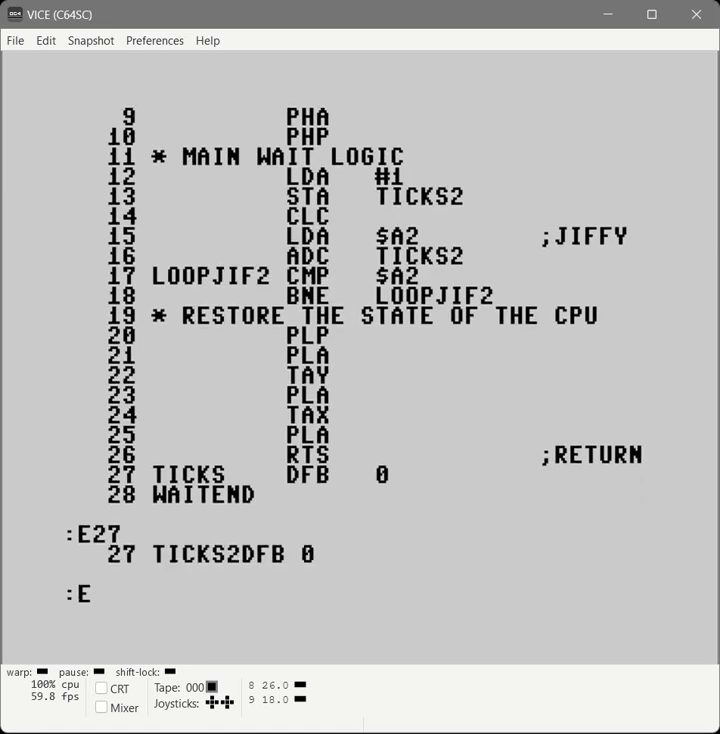
{"action": "key", "text": "Return"}
{"action": "type", "text": "wait.put"}
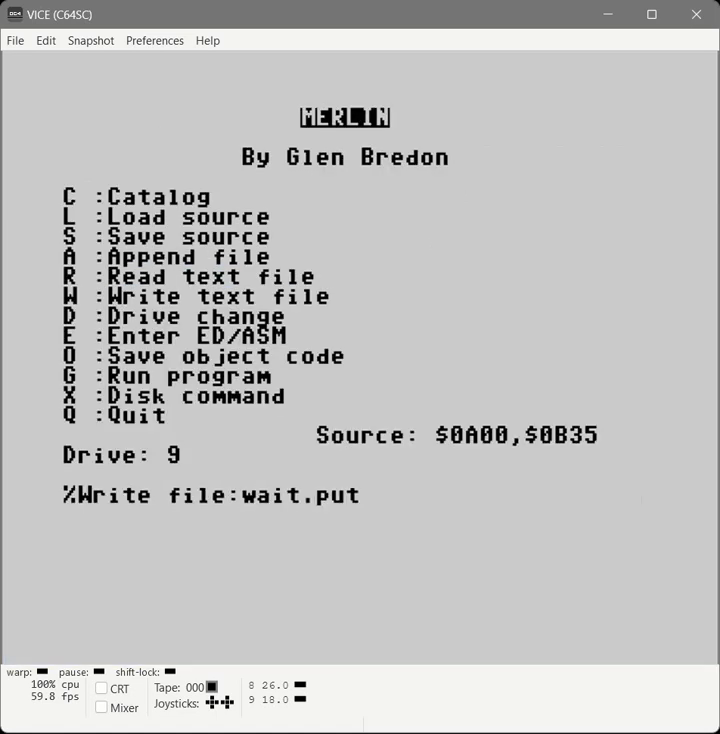
Step: Write the short wait routine out as waitshort.put
{"action": "type", "text": "short"}
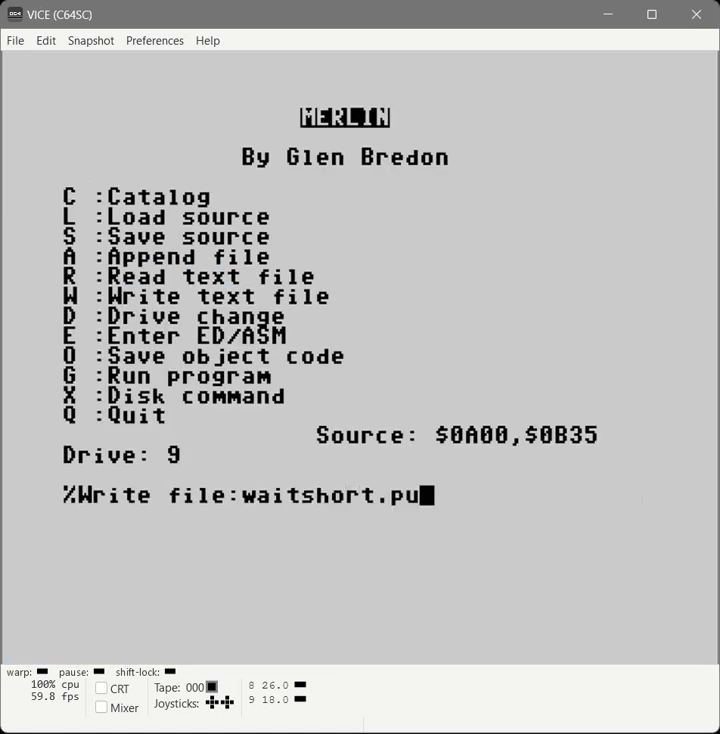
{"action": "type", "text": "t"}
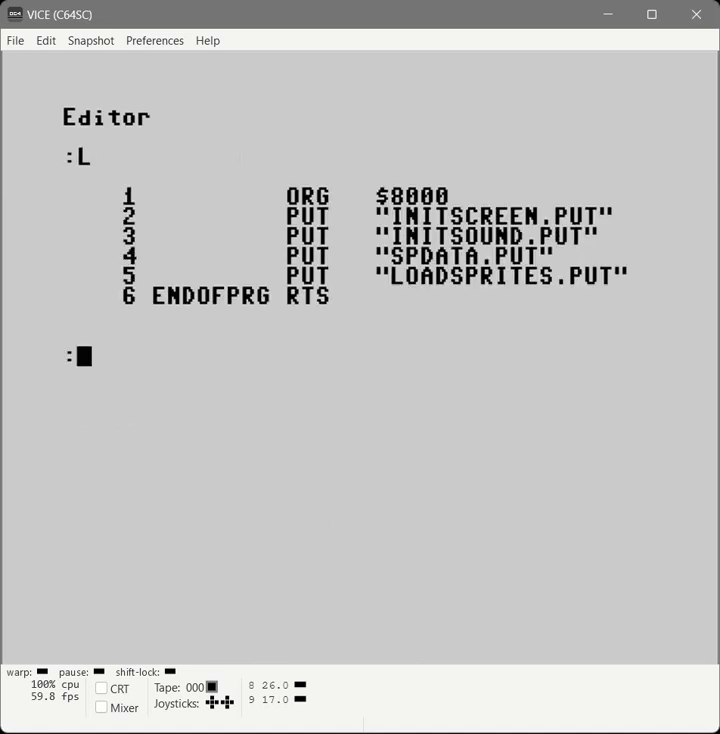
Step: Insert PUT "WAIT.PUT" and PUT "WAITSHORT.PUT" include lines at line 6 of the main program
{"action": "type", "text": "I"}
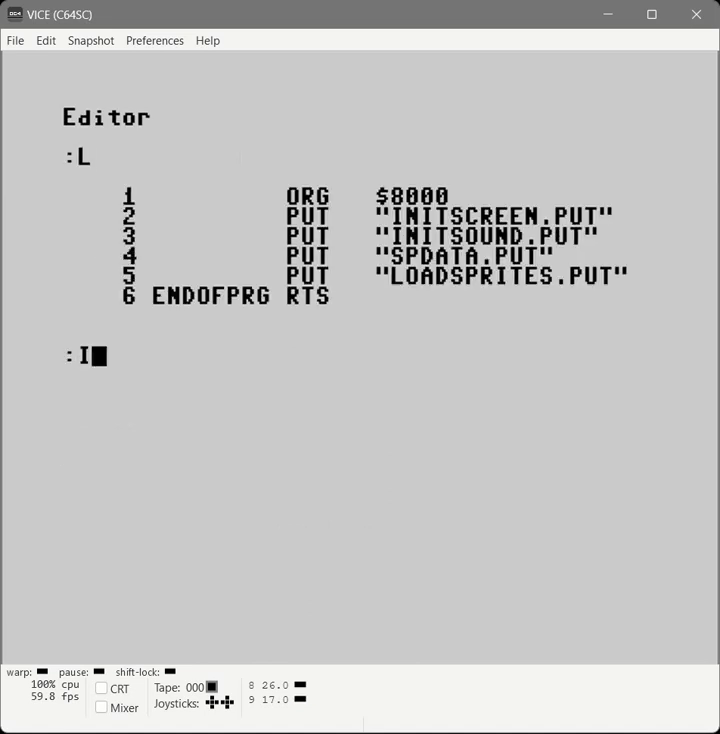
{"action": "type", "text": "6"}
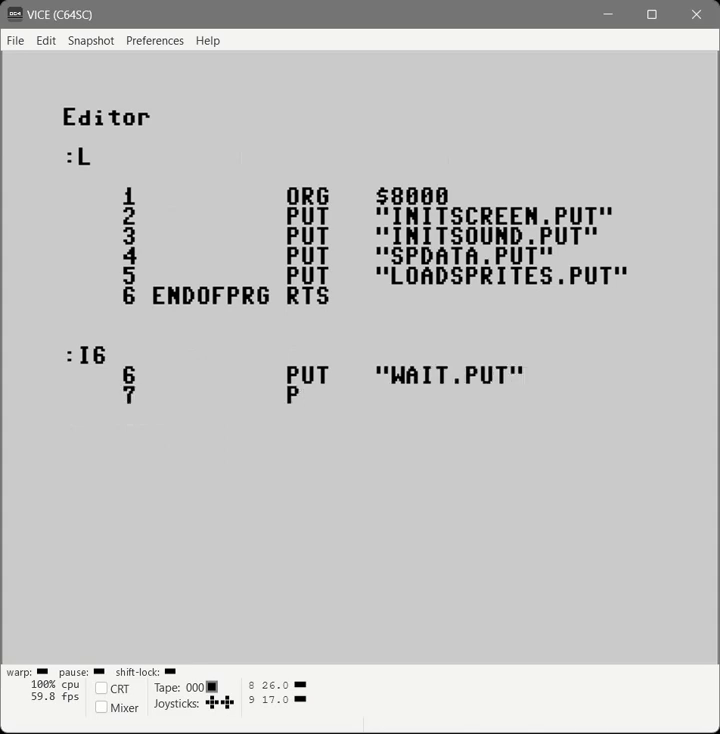
{"action": "type", "text": "PUT \"WAITSHORT.PUT"}
{"action": "type", "text": "←"}
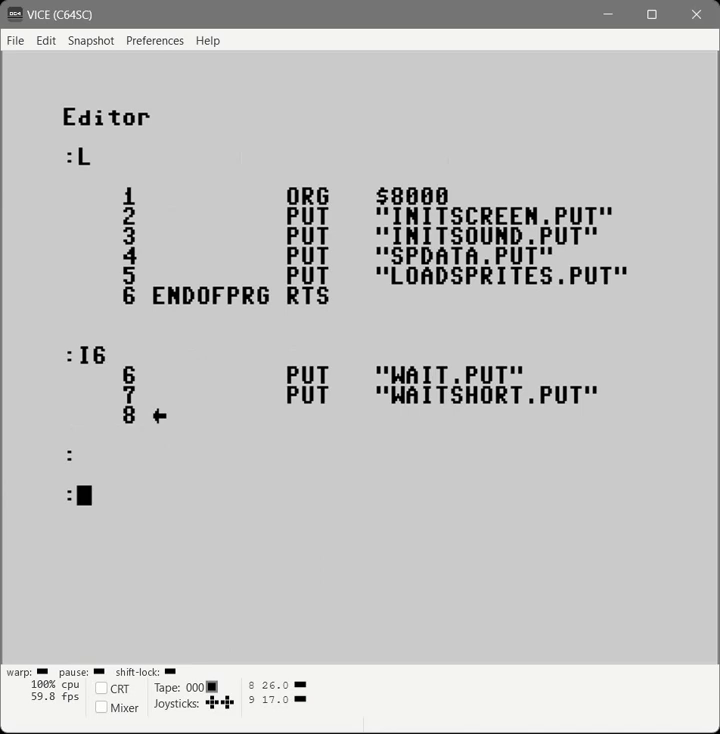
Step: Assemble the main program with ASM, confirm with Y, and quit the editor
{"action": "type", "text": "ASM"}
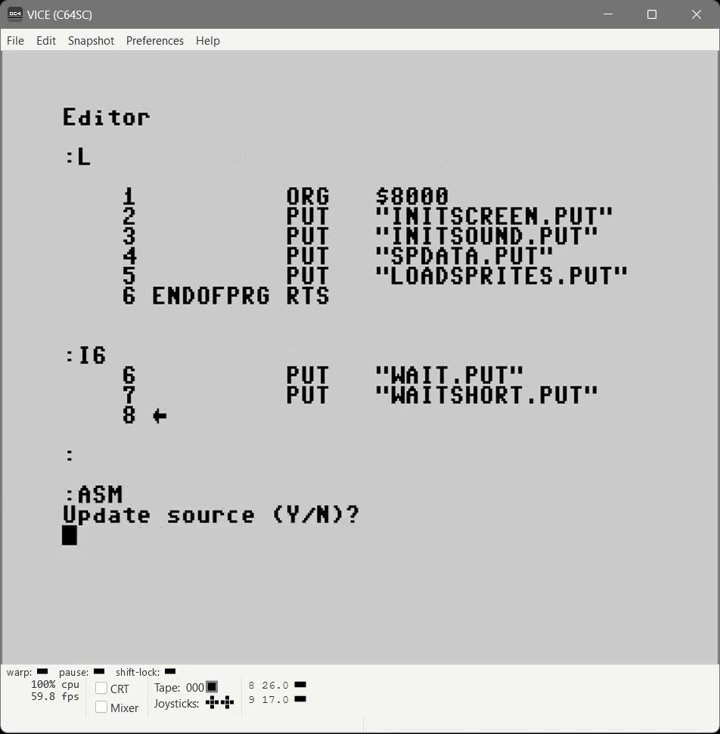
{"action": "type", "text": "Y"}
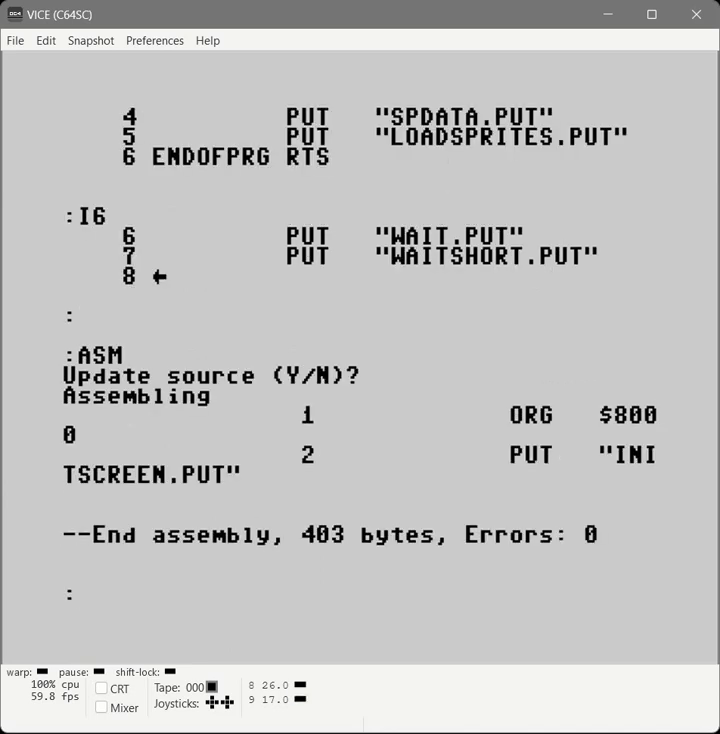
{"action": "type", "text": "Q"}
{"action": "type", "text": "L"}
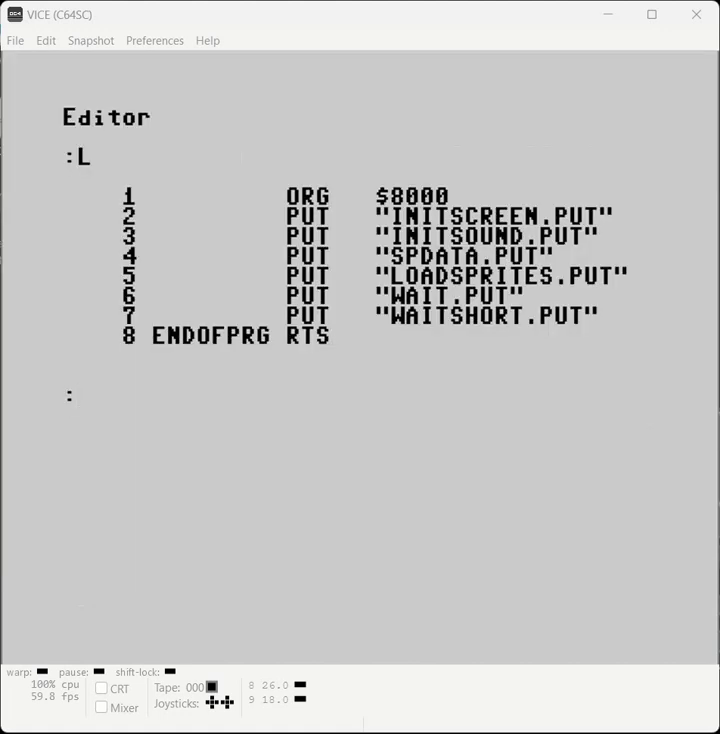
Step: Start a new '* MAKE A SOUND' source and enter the SND192/SND193 sound routines
{"action": "type", "text": "NEW"}
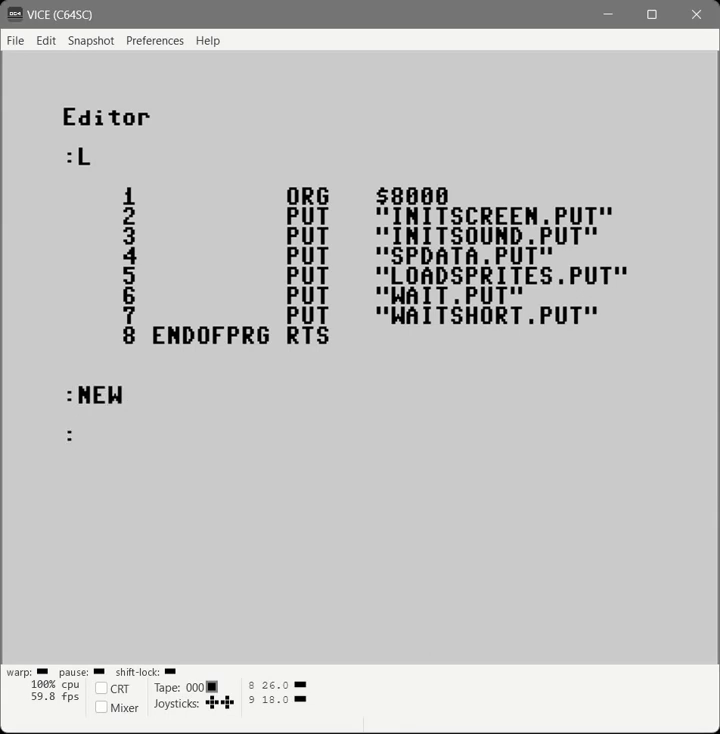
{"action": "type", "text": "A"}
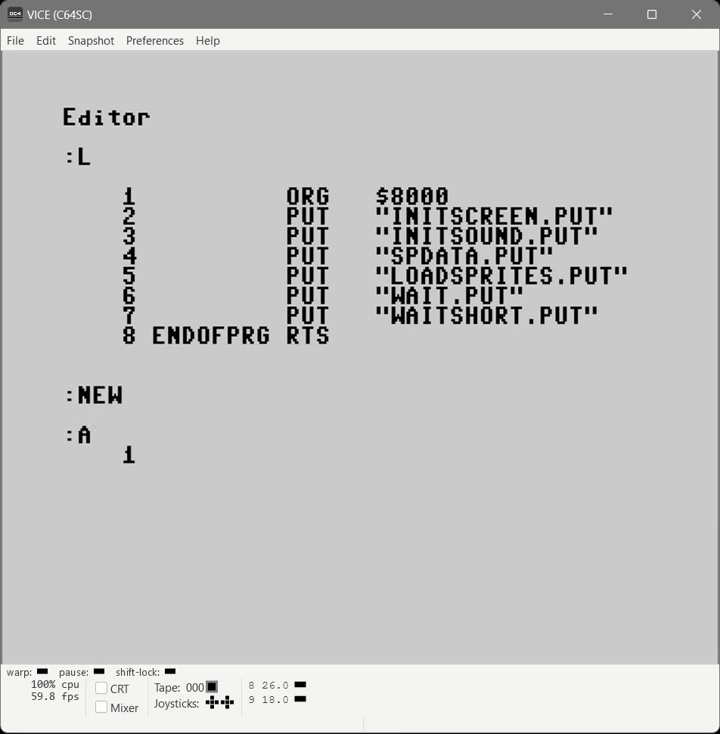
{"action": "type", "text": "* MAKE A SO"}
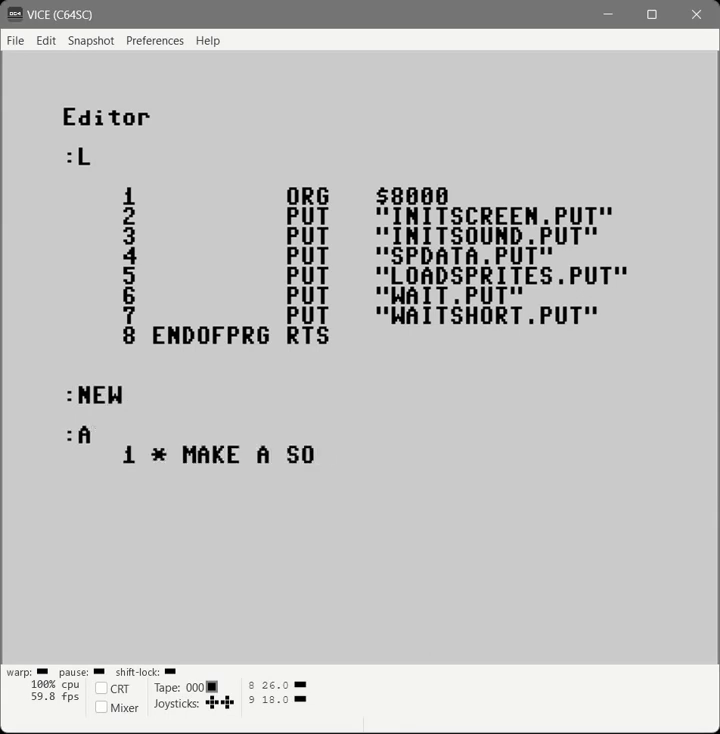
{"action": "type", "text": "U"}
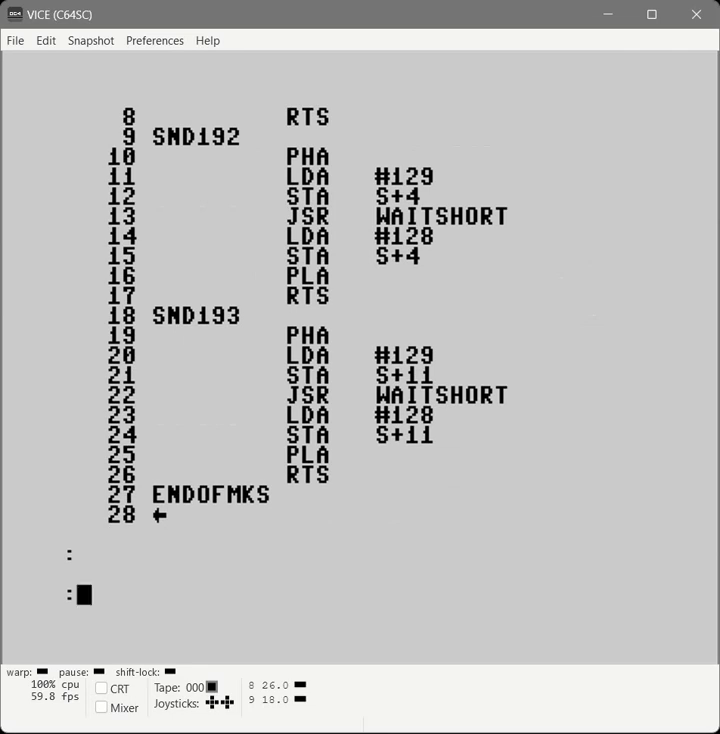
{"action": "type", "text": "A"}
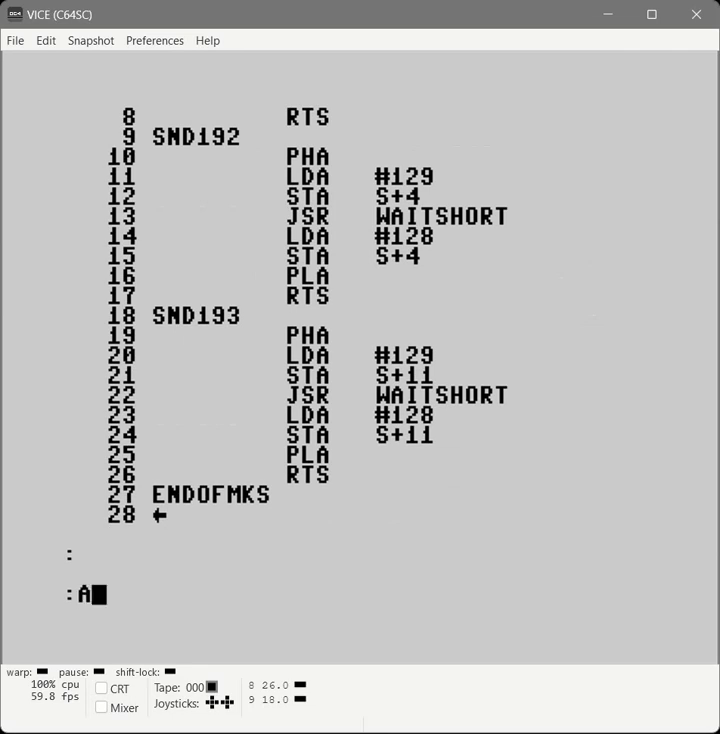
Step: Assemble the sound routine alone, page through its 'Unknown label' errors, and list the source
{"action": "key", "text": "Return"}
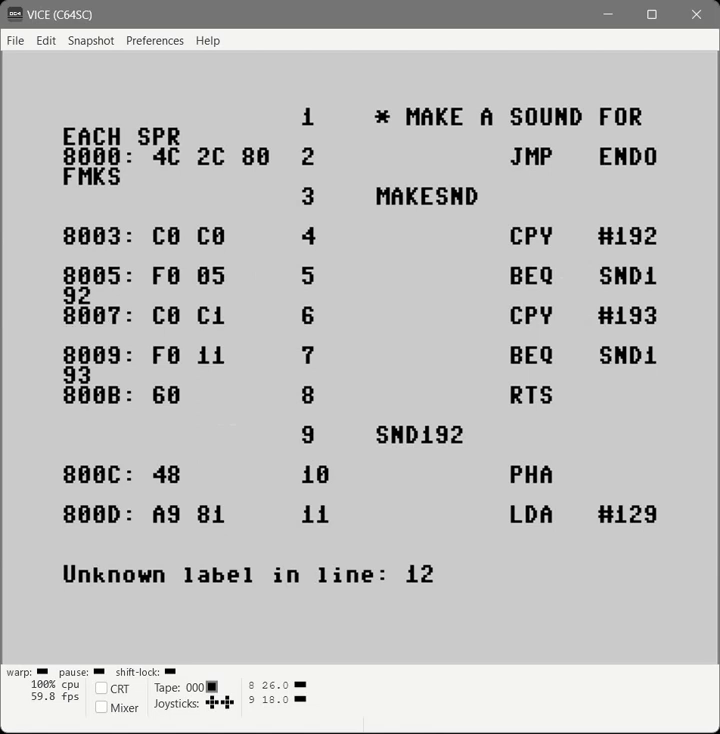
{"action": "key", "text": "Return"}
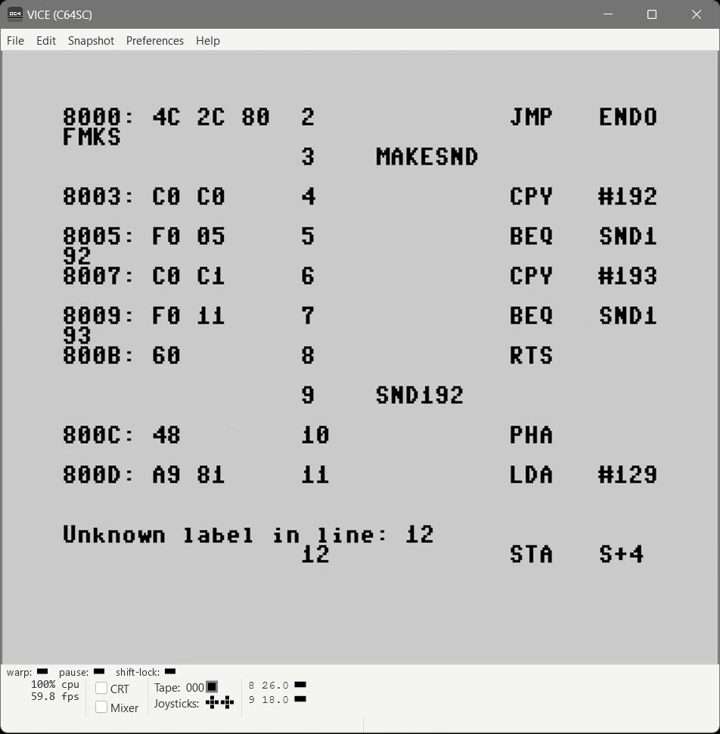
{"action": "scroll", "scroll_direction": "down", "scroll_amount": 3}
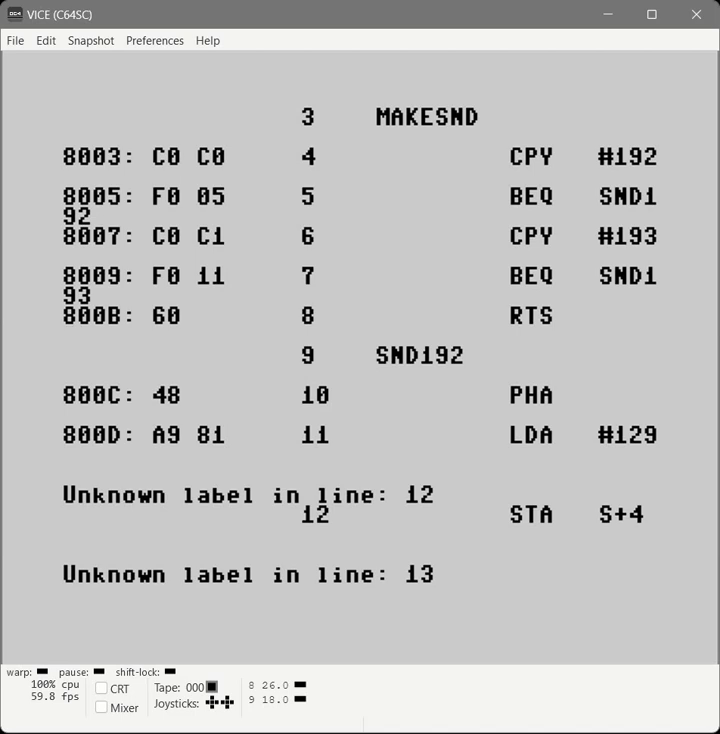
{"action": "scroll", "scroll_direction": "down", "scroll_amount": 3}
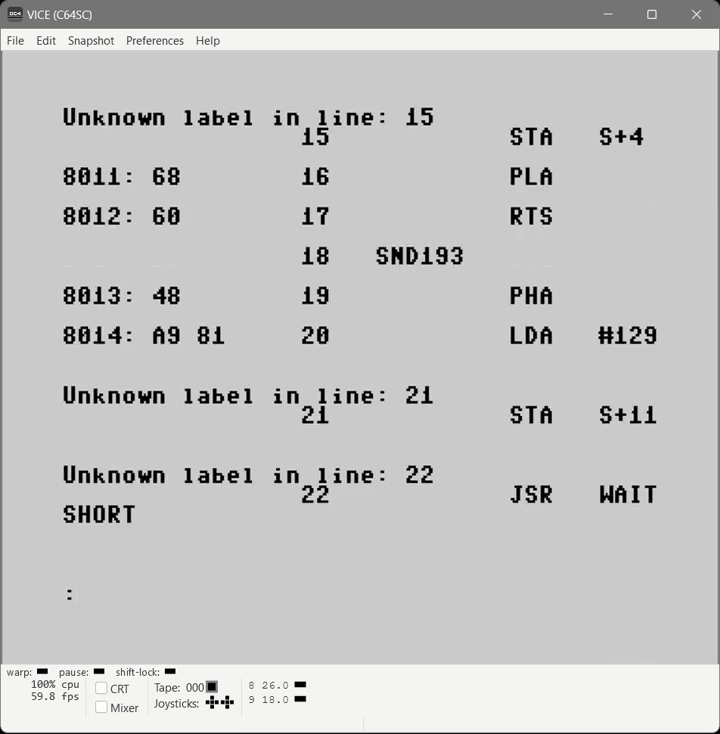
{"action": "type", "text": "L"}
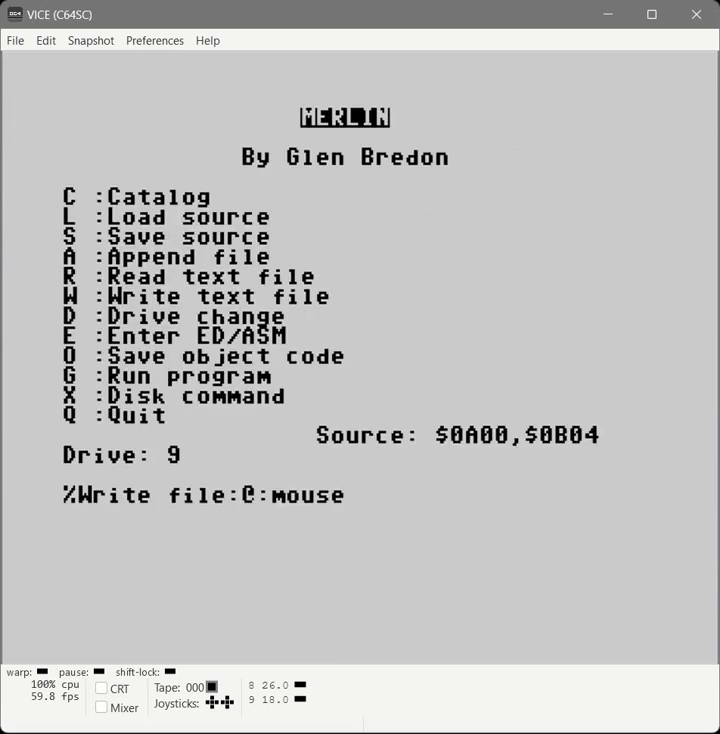
Step: Write the sound routine source to disk as the text file makesound.put
{"action": "type", "text": "makeuse"}
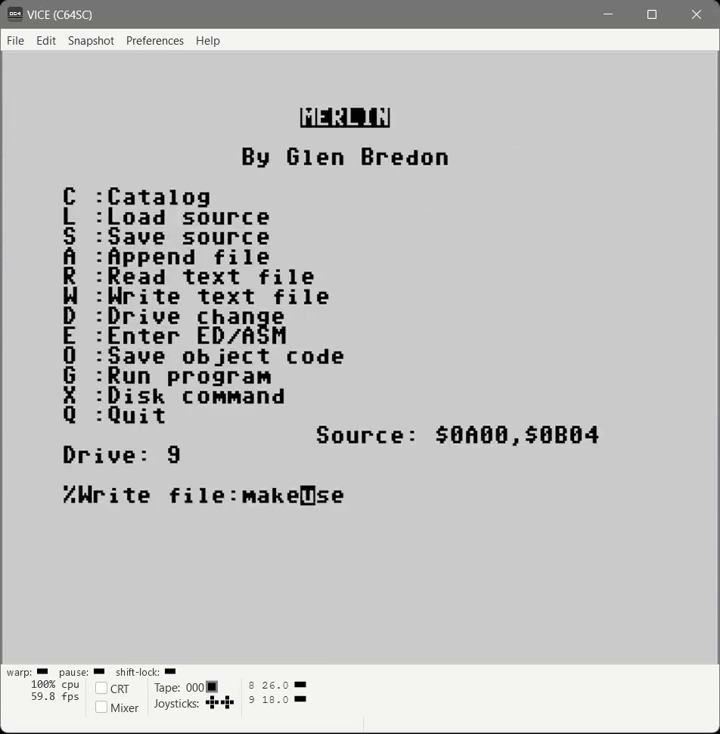
{"action": "type", "text": "ound.put"}
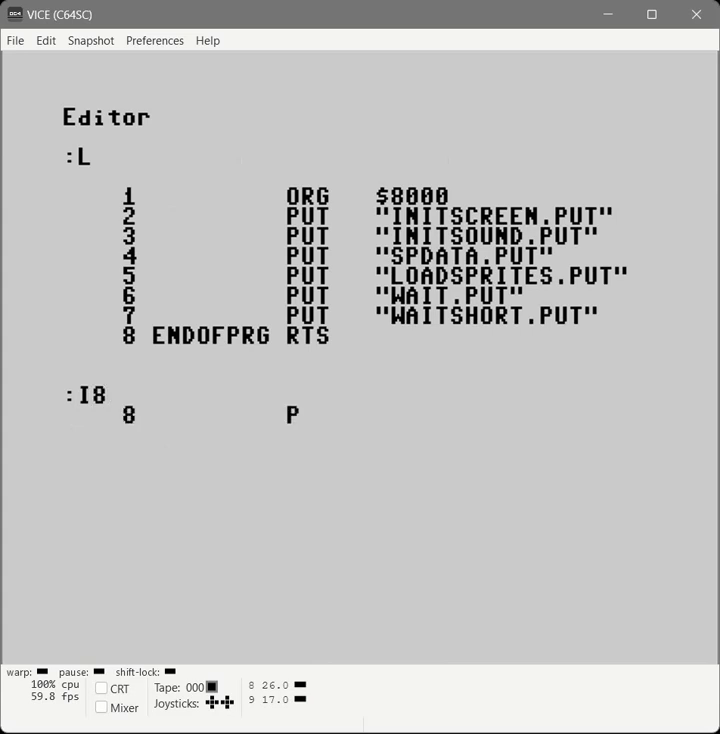
Step: Insert PUT "MAKESOUND.PUT" at line 8 of the main program's includes
{"action": "type", "text": "UT \"MAKE"}
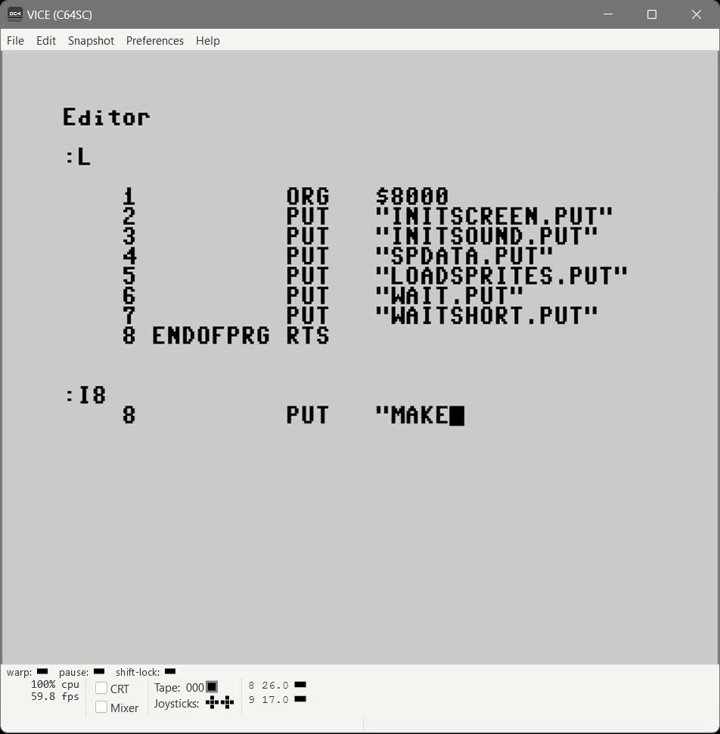
{"action": "type", "text": "SOUND.PUT"}
{"action": "type", "text": "L"}
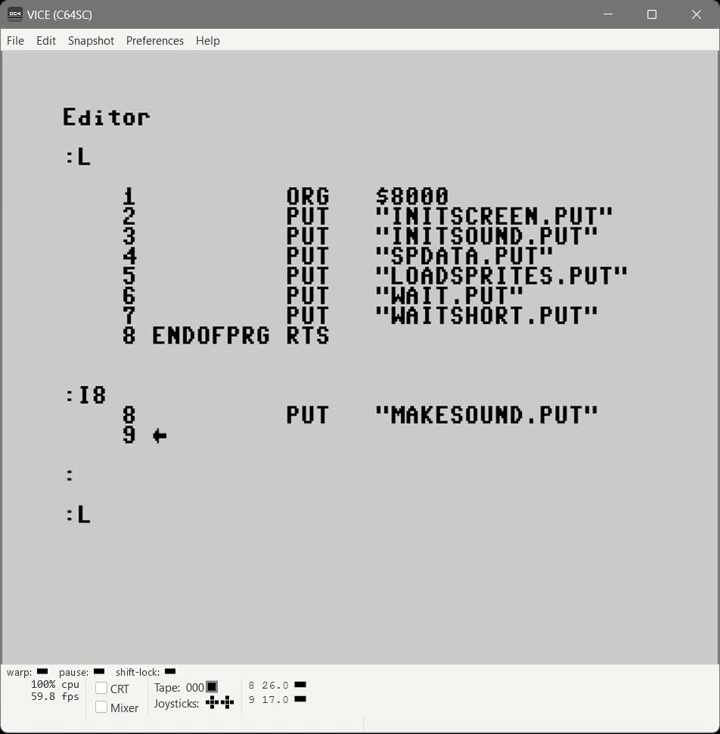
Step: Assemble the main program to 447 bytes with 0 errors and quit to the main menu
{"action": "type", "text": "ASM"}
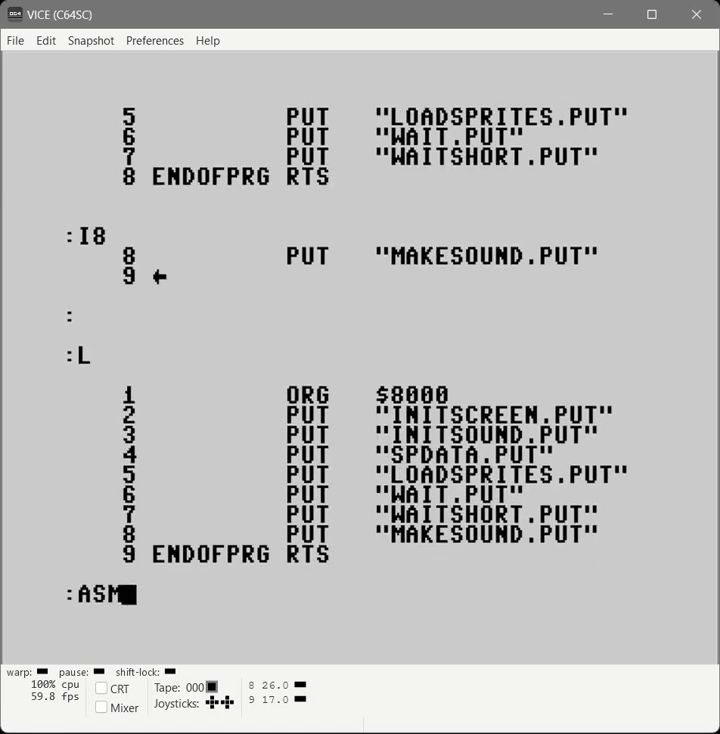
{"action": "key", "text": "Return"}
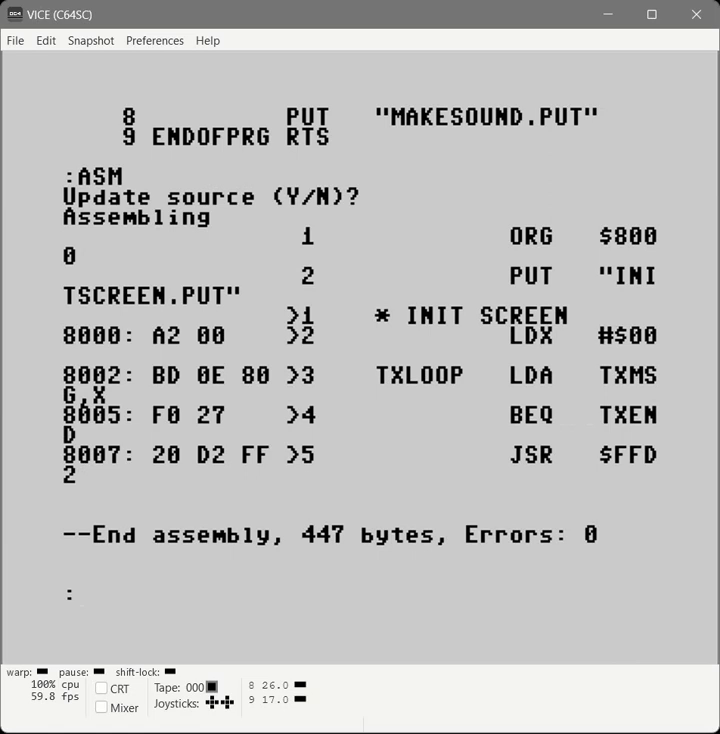
{"action": "type", "text": "Q"}
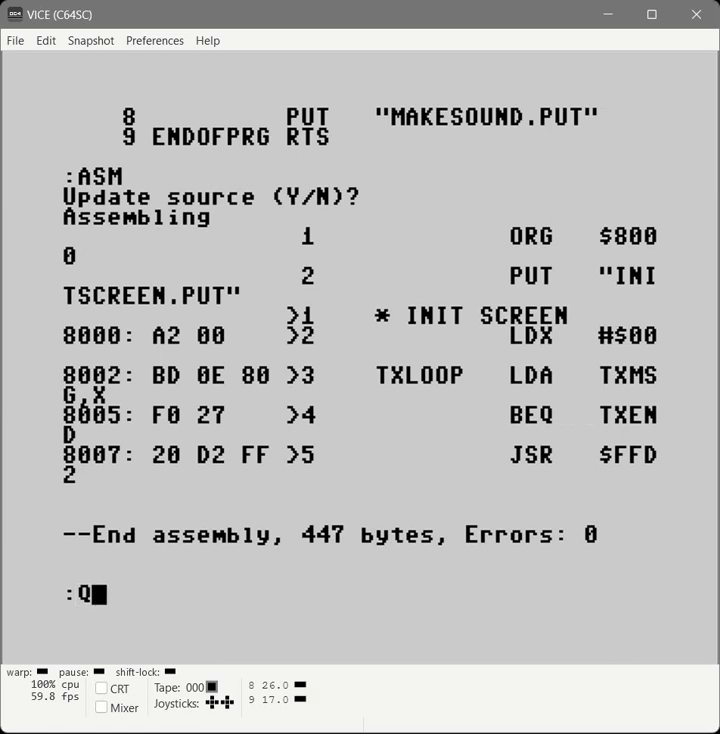
{"action": "key", "text": "Return"}
{"action": "type", "text": "STY    2040"}
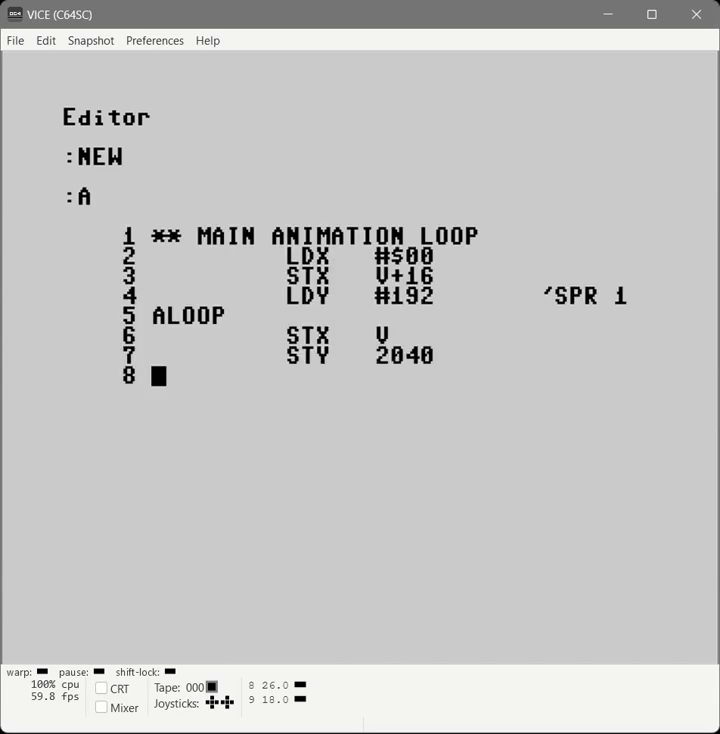
Step: Enter the ALOOP body: JSR MAKESND, CPX STOPAT, V+16 and JMP ALOOP lines
{"action": "type", "text": "JSR MAKESND"}
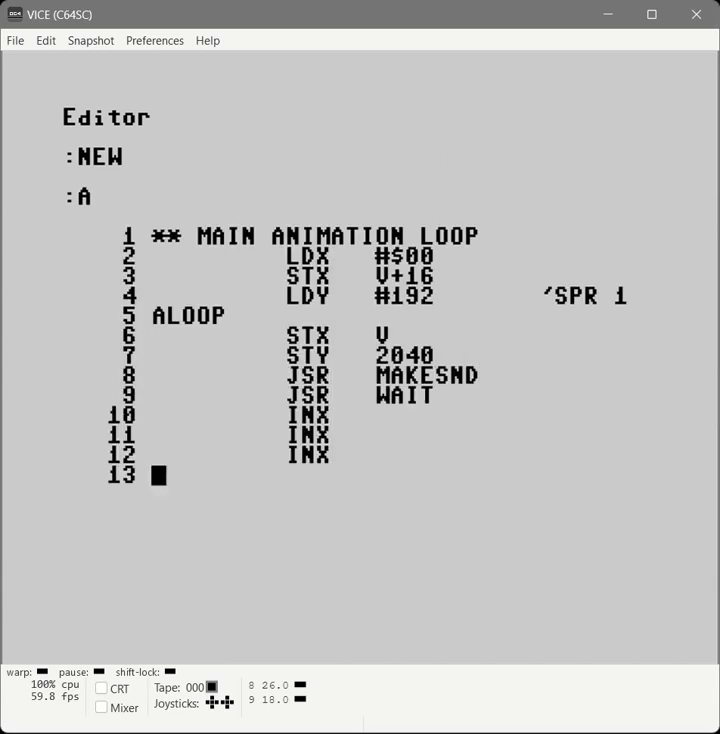
{"action": "type", "text": "CPX STOPAT"}
{"action": "type", "text": "LDA"}
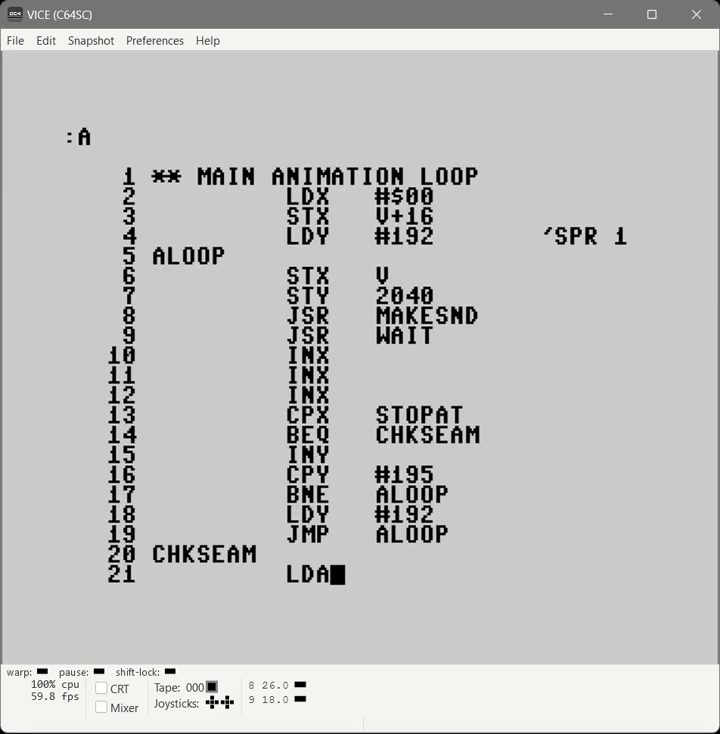
{"action": "type", "text": "V+16 ;SEAM"}
{"action": "type", "text": "STA STOPAT"}
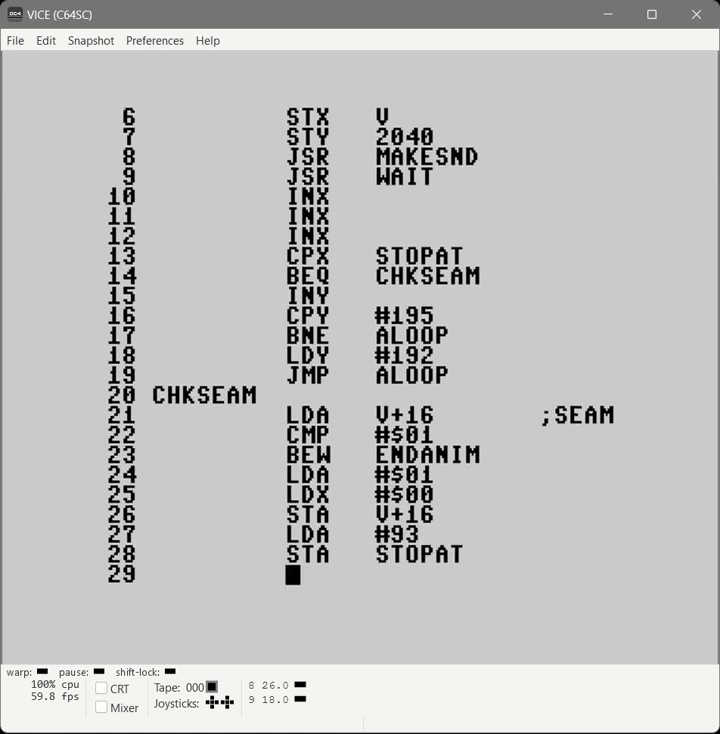
{"action": "type", "text": "JMP ALOOP"}
{"action": "type", "text": "STOPAT DFB $FF"}
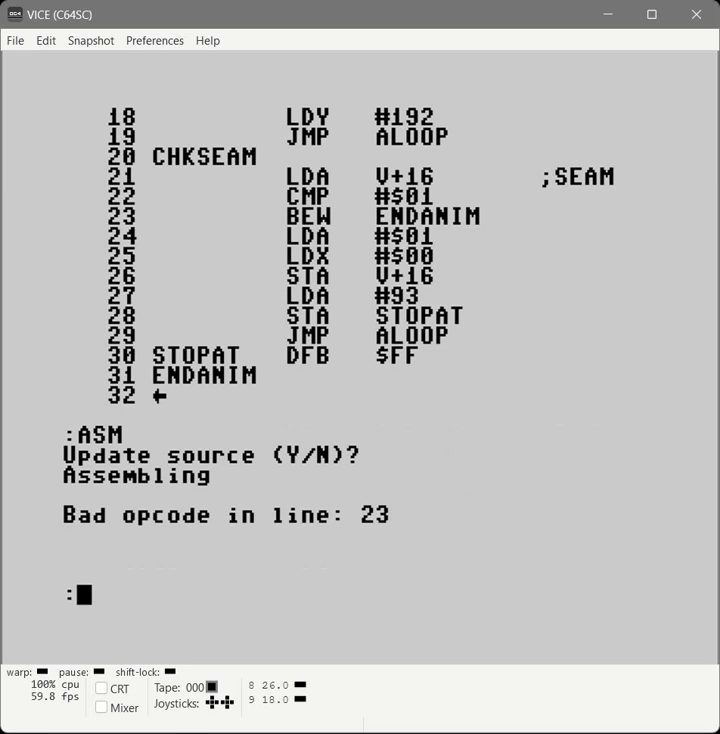
Step: Edit line 23 to change BEW to BEQ ENDANIM and reassemble the animation loop
{"action": "type", "text": "E23"}
{"action": "type", "text": "AS"}
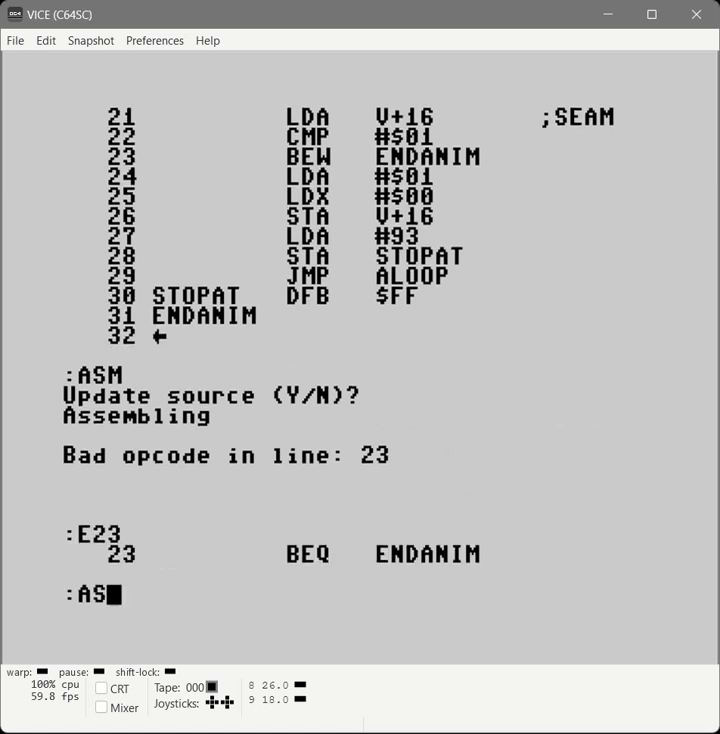
{"action": "key", "text": "Return"}
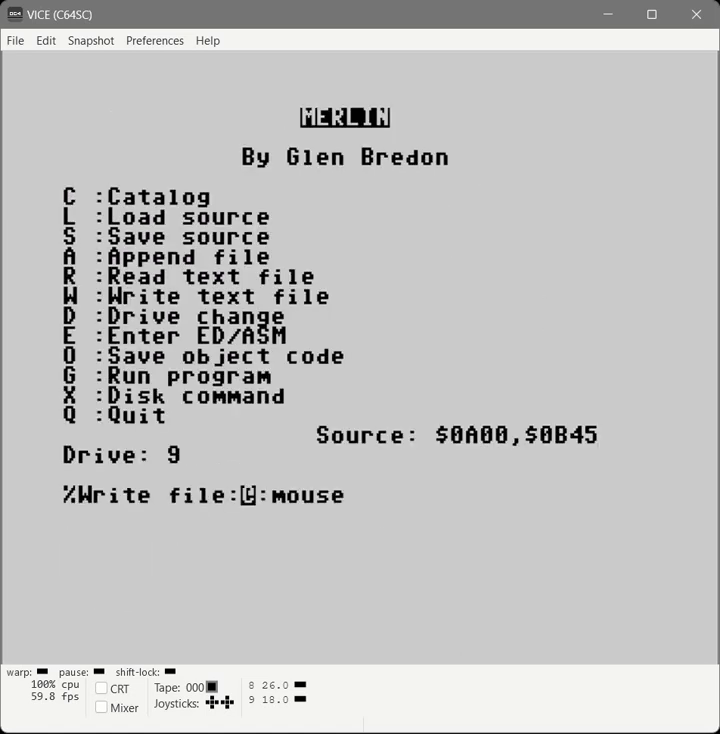
Step: Write the animation-loop source as animate.put and load the mouse main source
{"action": "type", "text": "animate."}
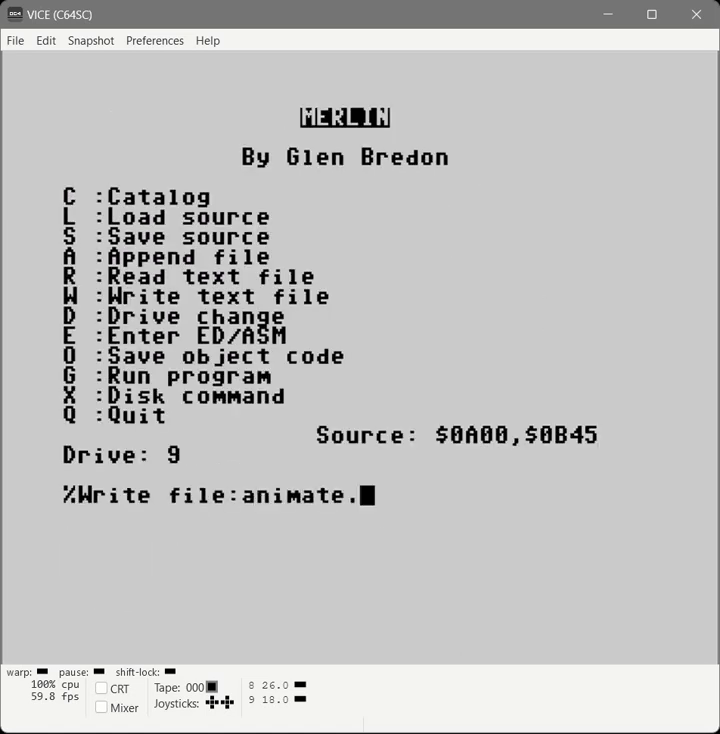
{"action": "type", "text": "put"}
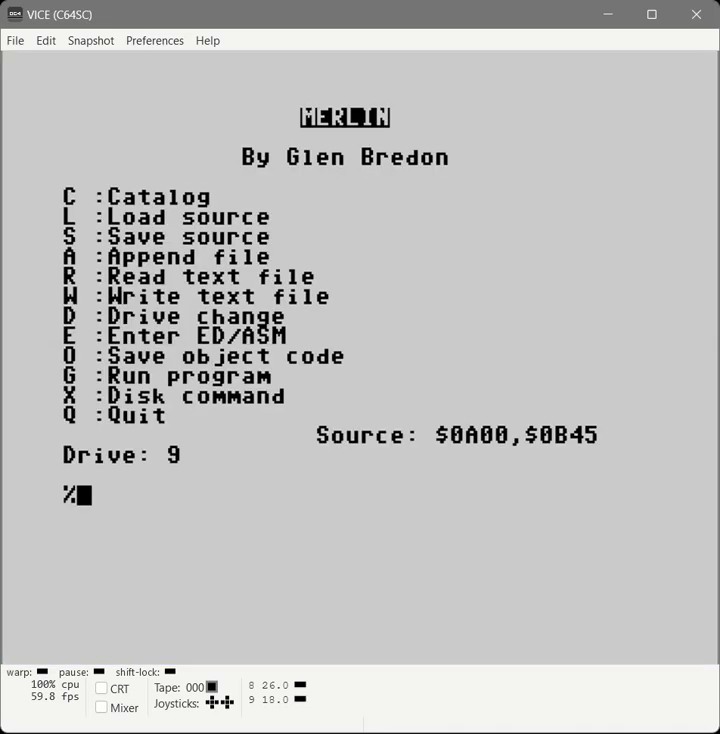
{"action": "type", "text": "Load:mouse e.put"}
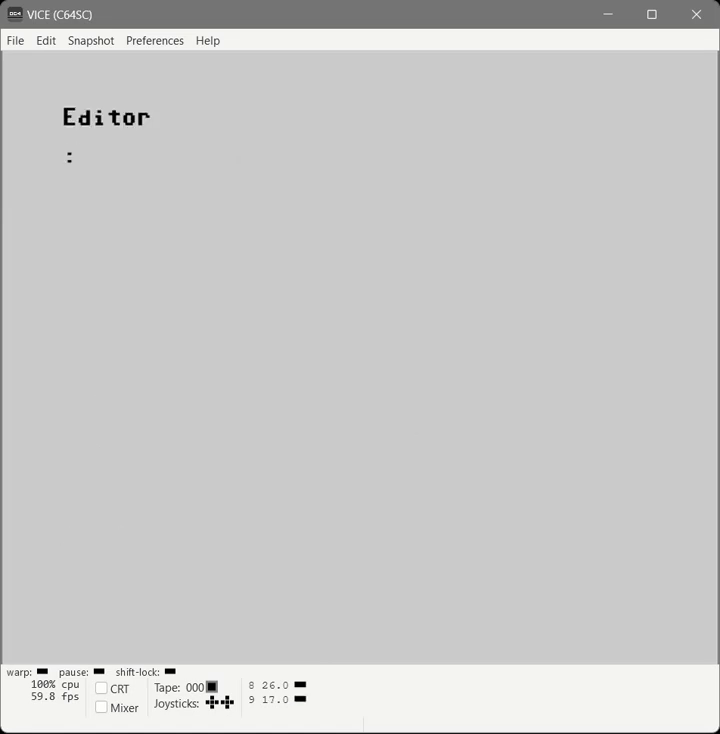
Step: List the mouse program and insert PUT "ANIMATE.PUT" at line 9
{"action": "type", "text": "L"}
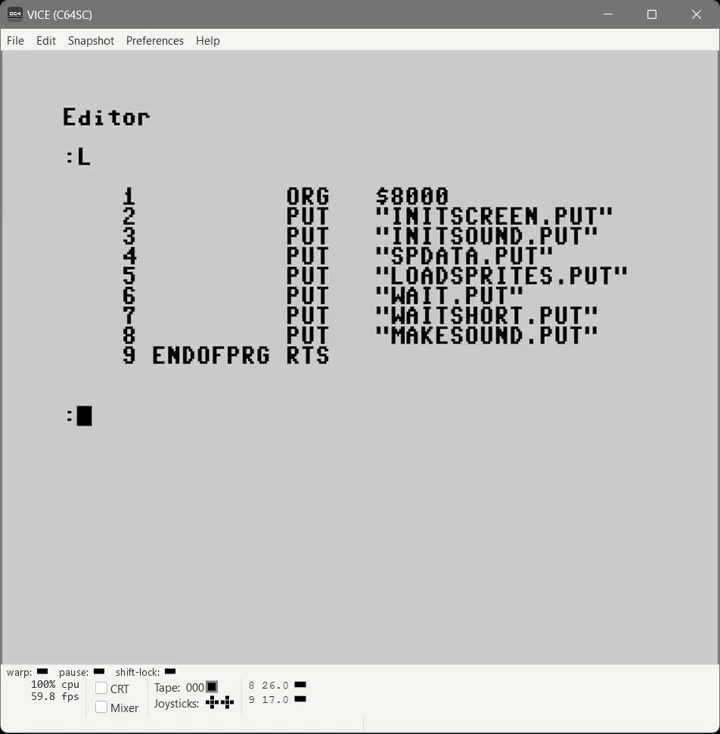
{"action": "type", "text": "I9"}
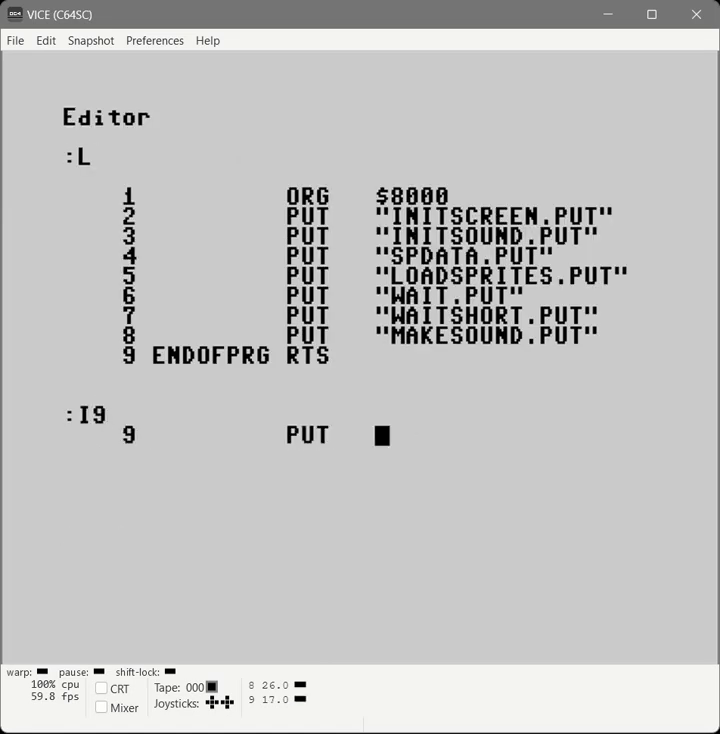
{"action": "type", "text": "\"ANIMATE.PUT\""}
{"action": "type", "text": "Q"}
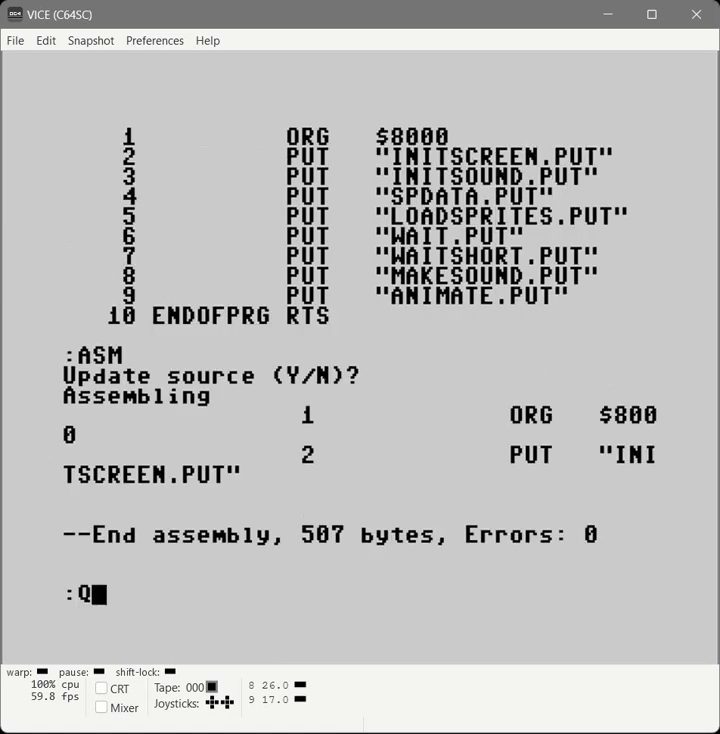
Step: Quit the editor and save the updated program source to disk as mouse
{"action": "key", "text": "Return"}
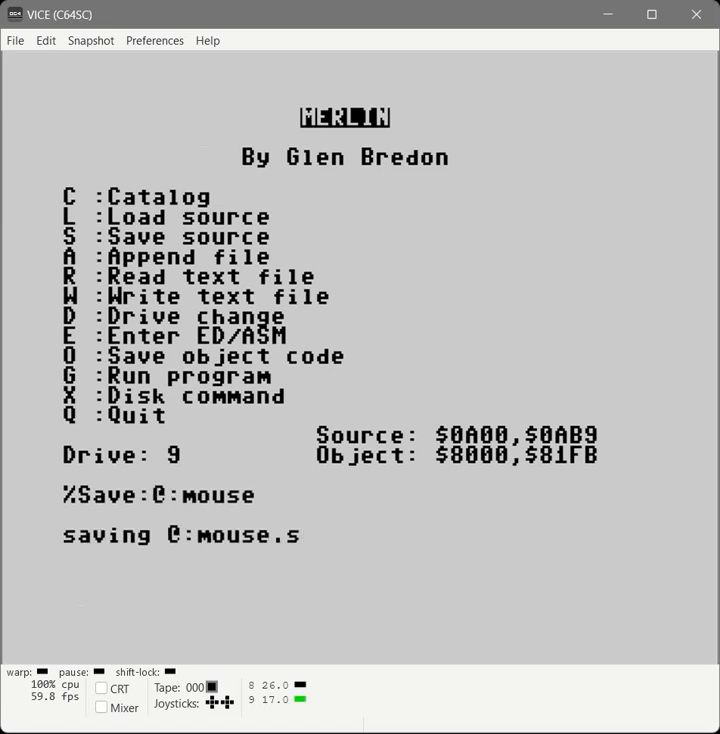
{"action": "key", "text": "Return"}
{"action": "type", "text": "LOAD \""}
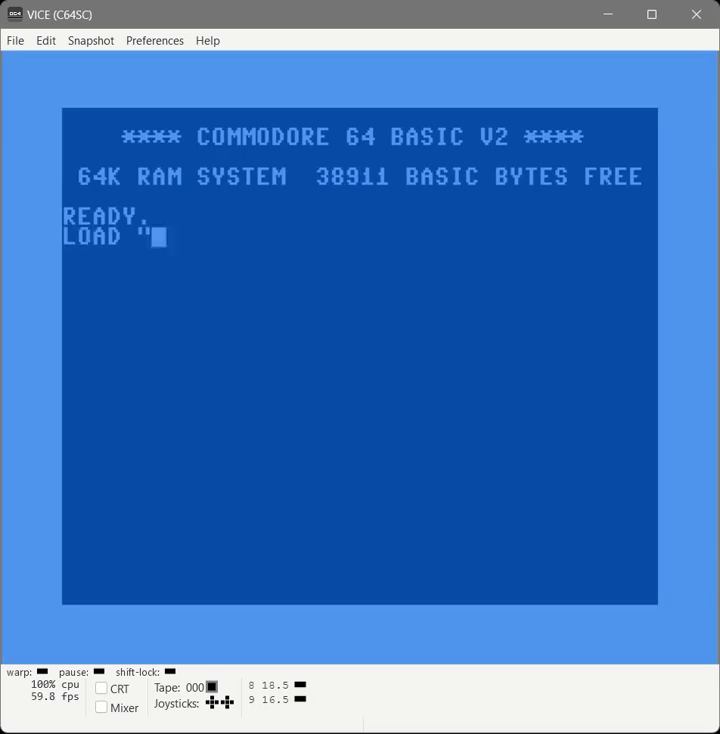
Step: Run LOAD "MOUSE.O" from disk at the C64 BASIC READY prompt
{"action": "type", "text": "MOUSE."}
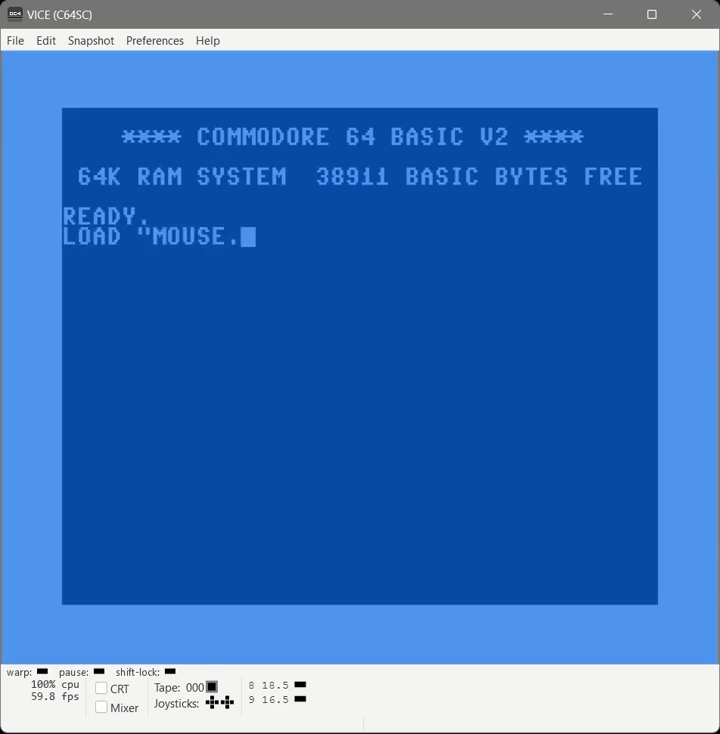
{"action": "key", "text": "Return"}
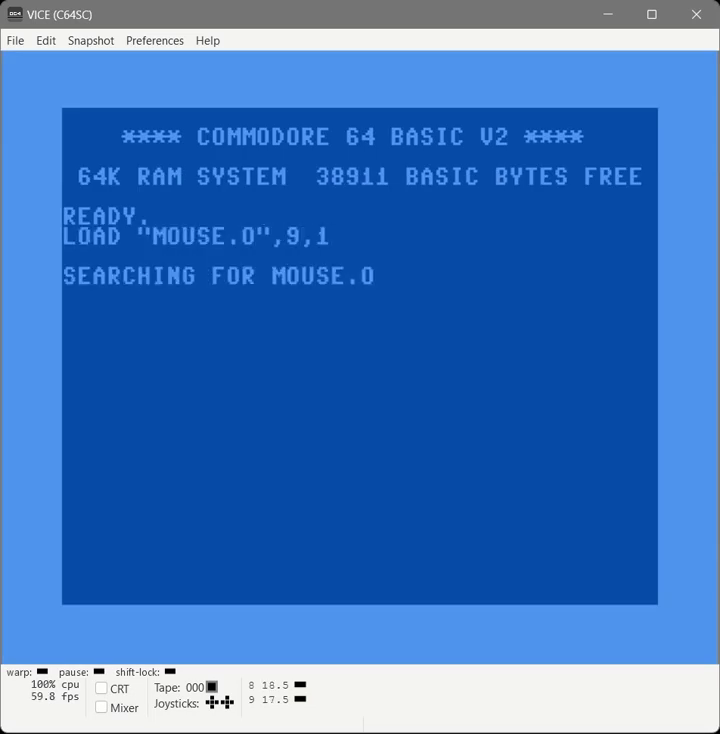